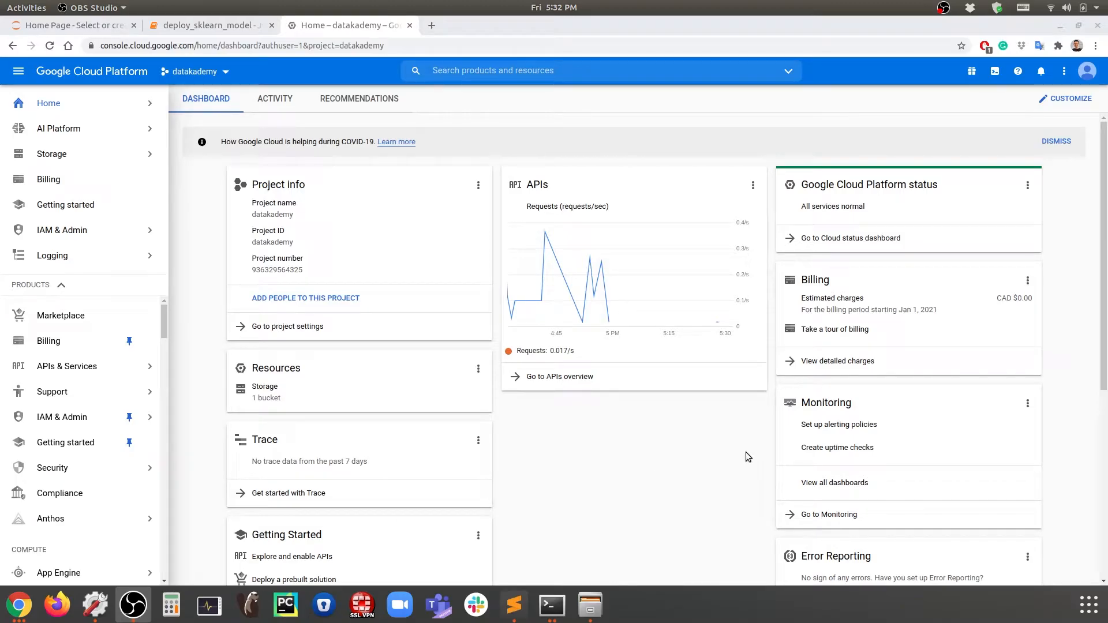
{"action": "mouse_move", "coordinate": [609, 349]}
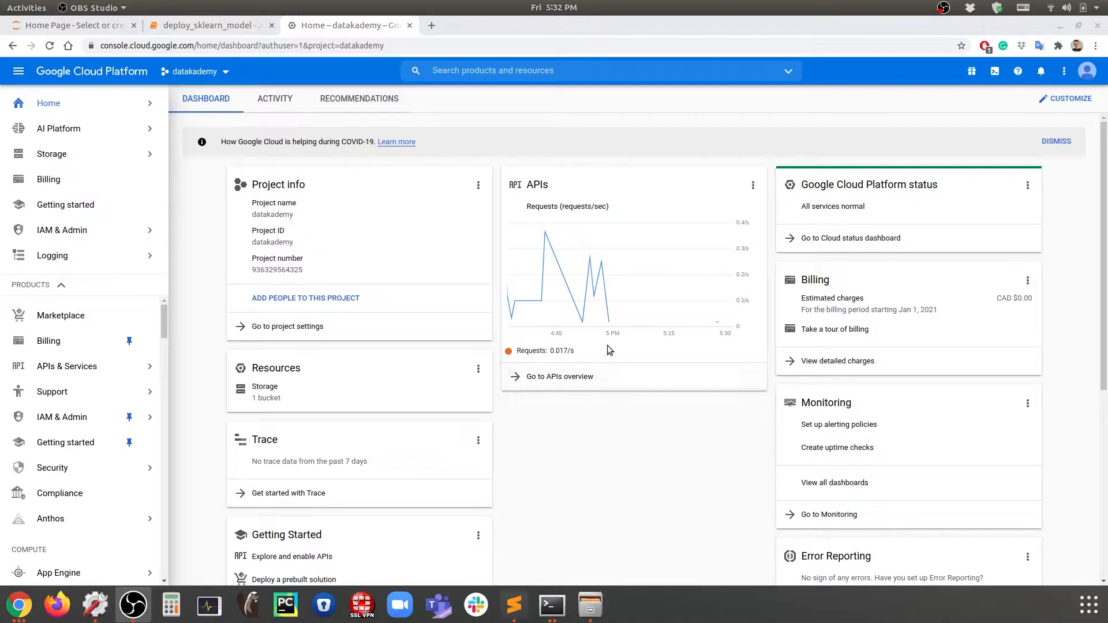
{"action": "mouse_move", "coordinate": [102, 179]}
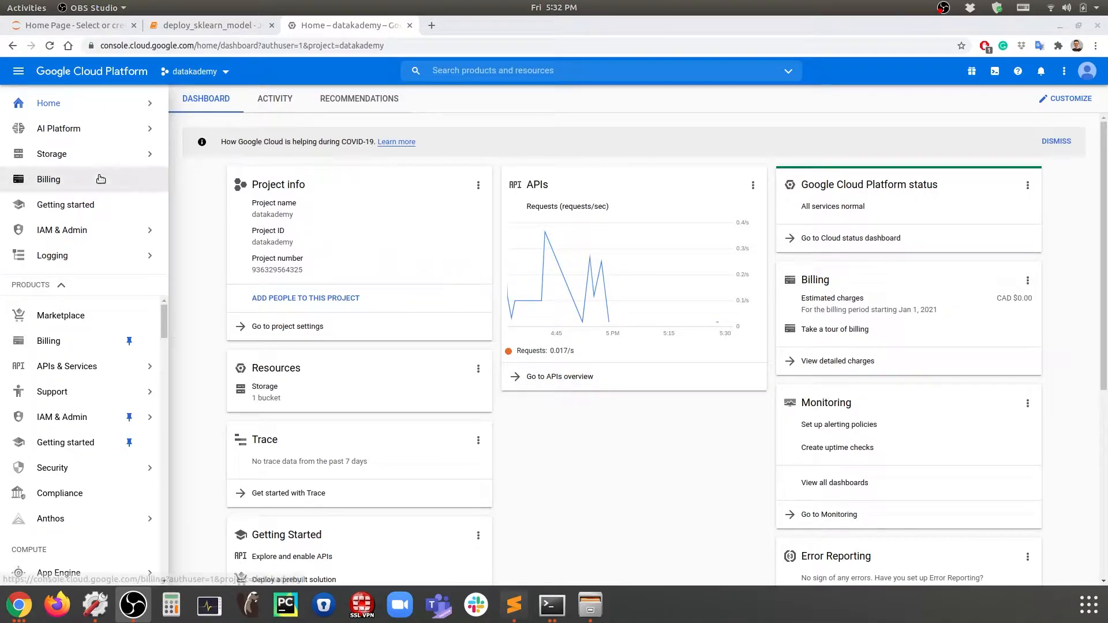
{"action": "mouse_move", "coordinate": [442, 208]}
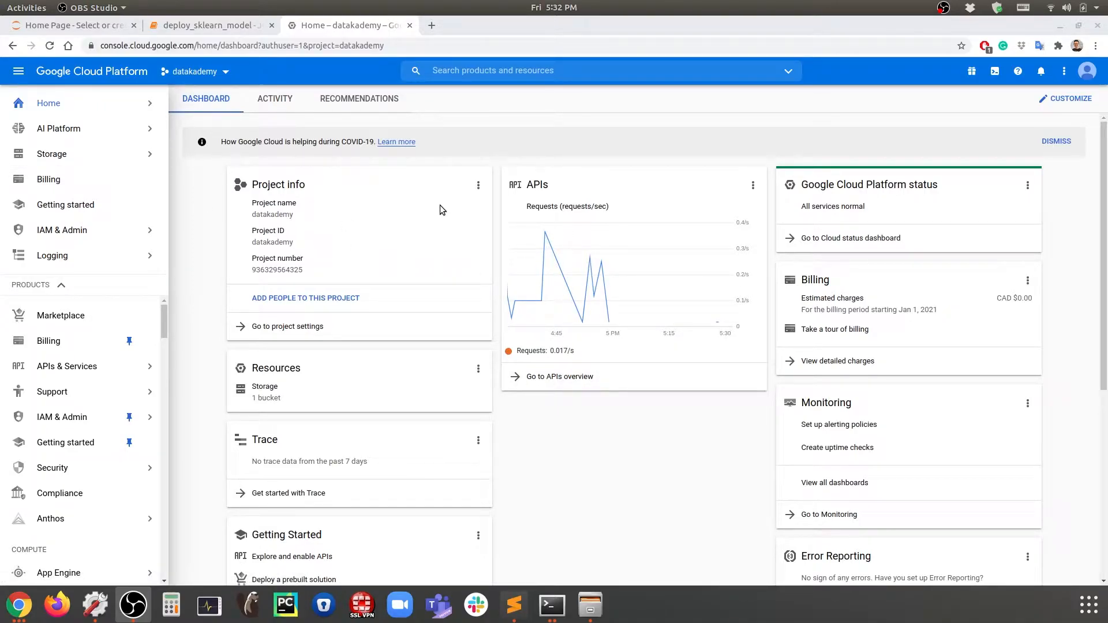
{"action": "mouse_move", "coordinate": [263, 190]}
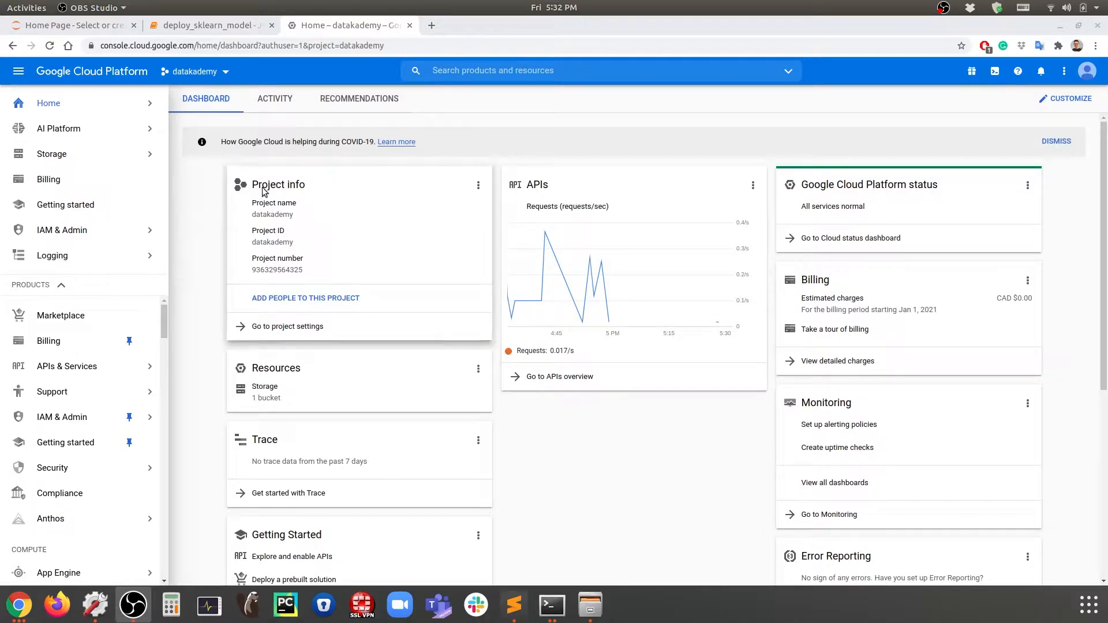
{"action": "mouse_move", "coordinate": [419, 121]}
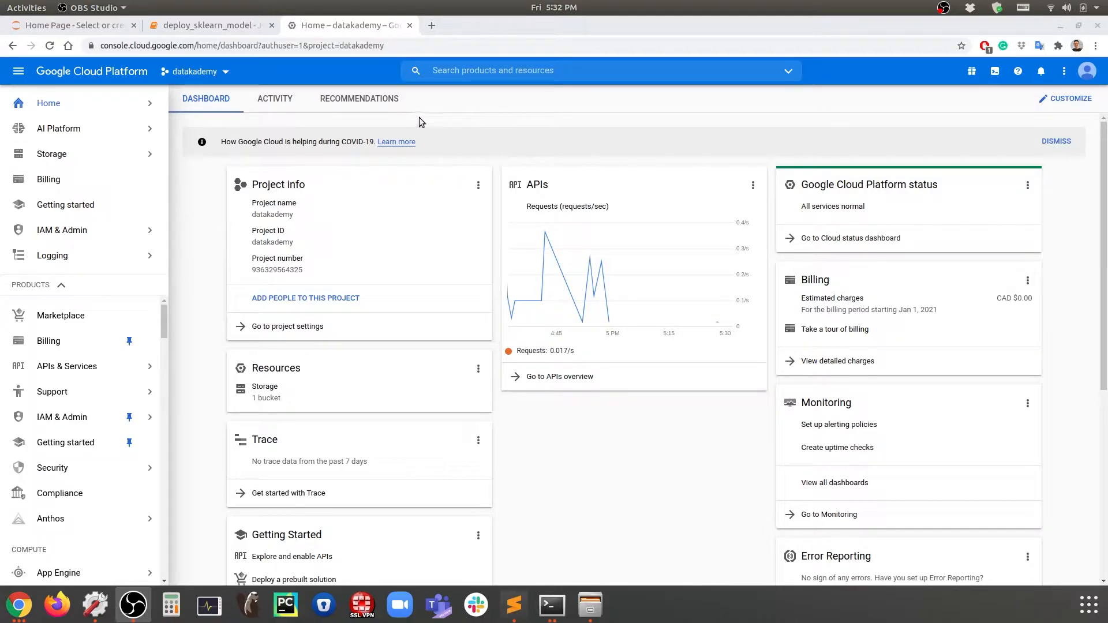
{"action": "mouse_move", "coordinate": [64, 156]}
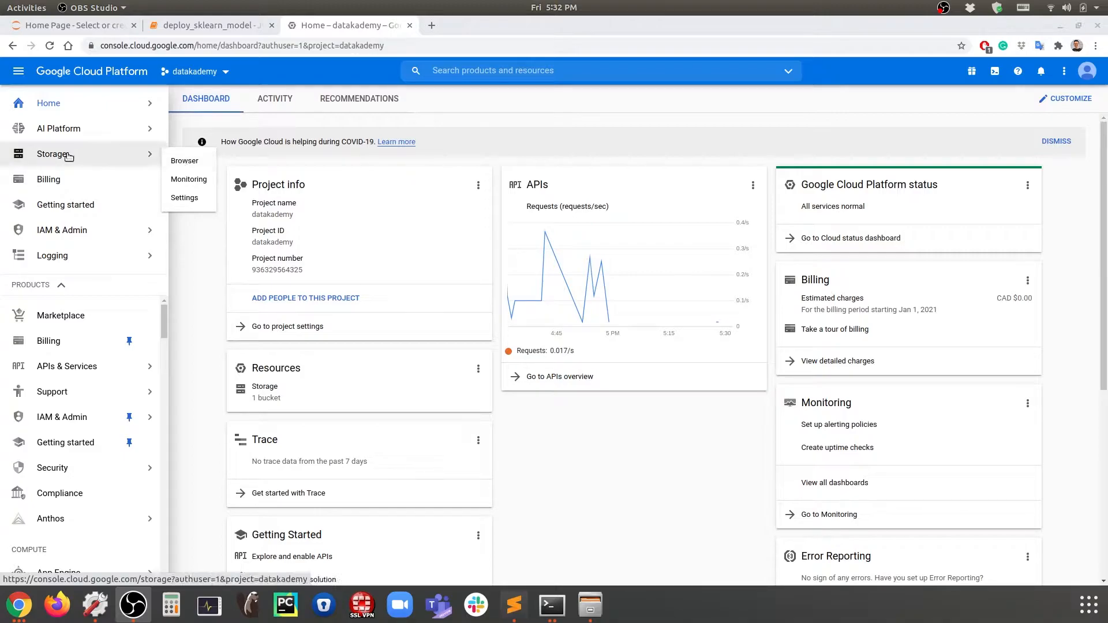
{"action": "mouse_move", "coordinate": [194, 158]}
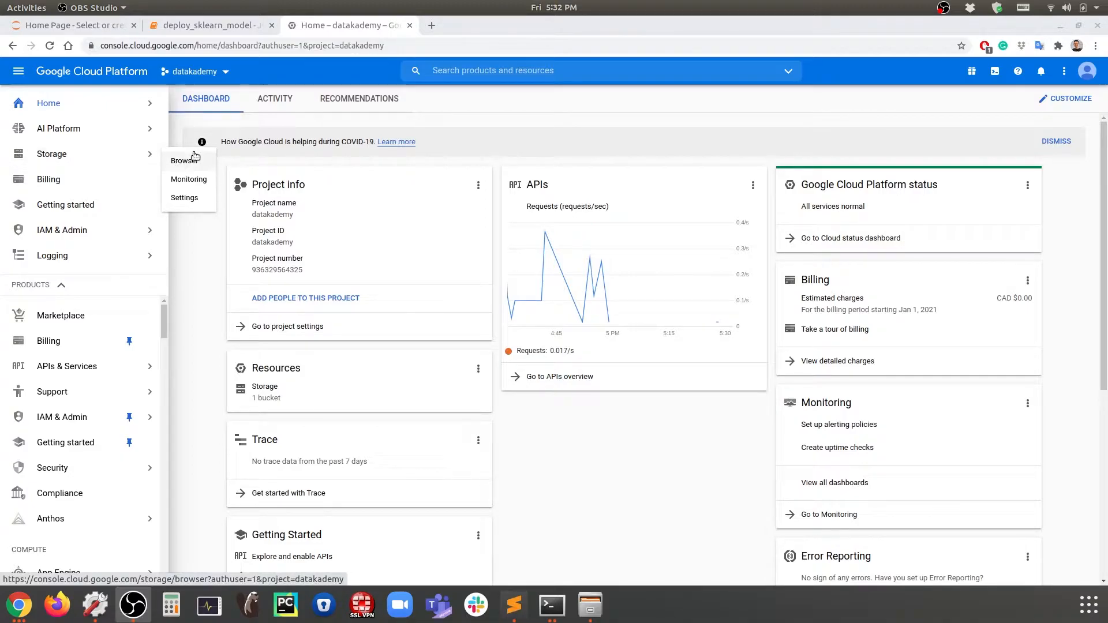
Step: Navigate from Storage Browser into the ml_deployment_tutorials bucket's empty sklearn folder
{"action": "left_click", "coordinate": [184, 159]}
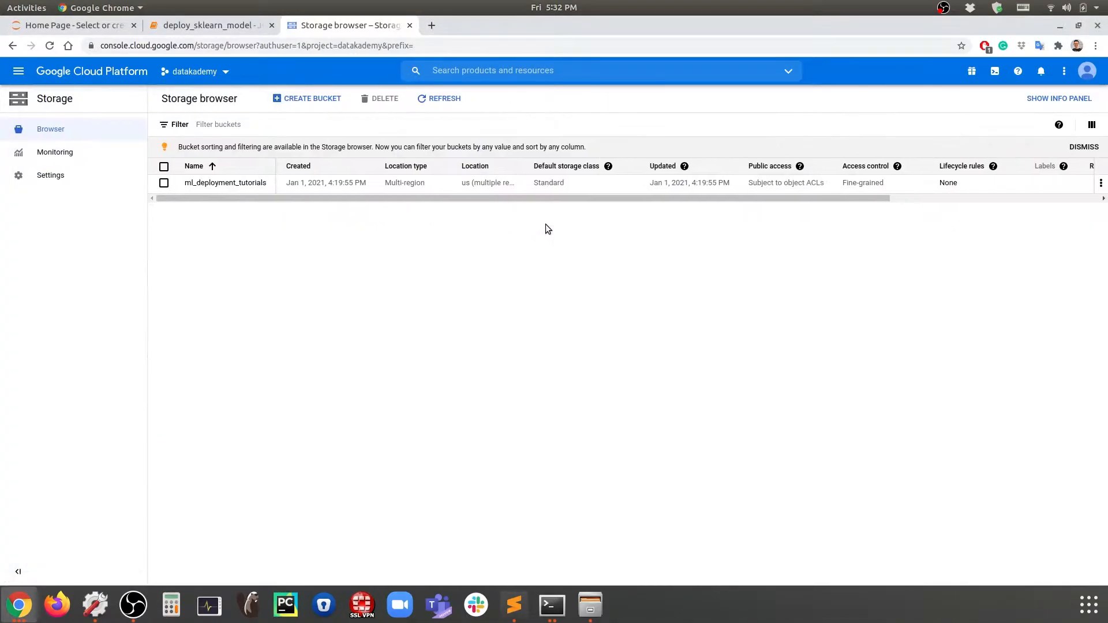
{"action": "mouse_move", "coordinate": [204, 201]}
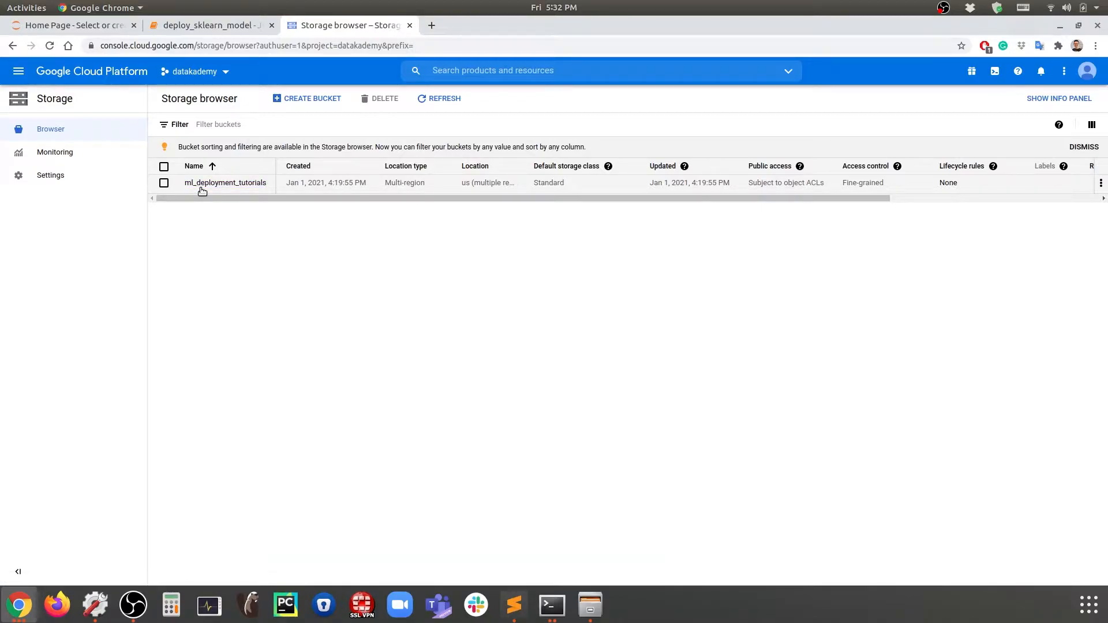
{"action": "mouse_move", "coordinate": [203, 187]}
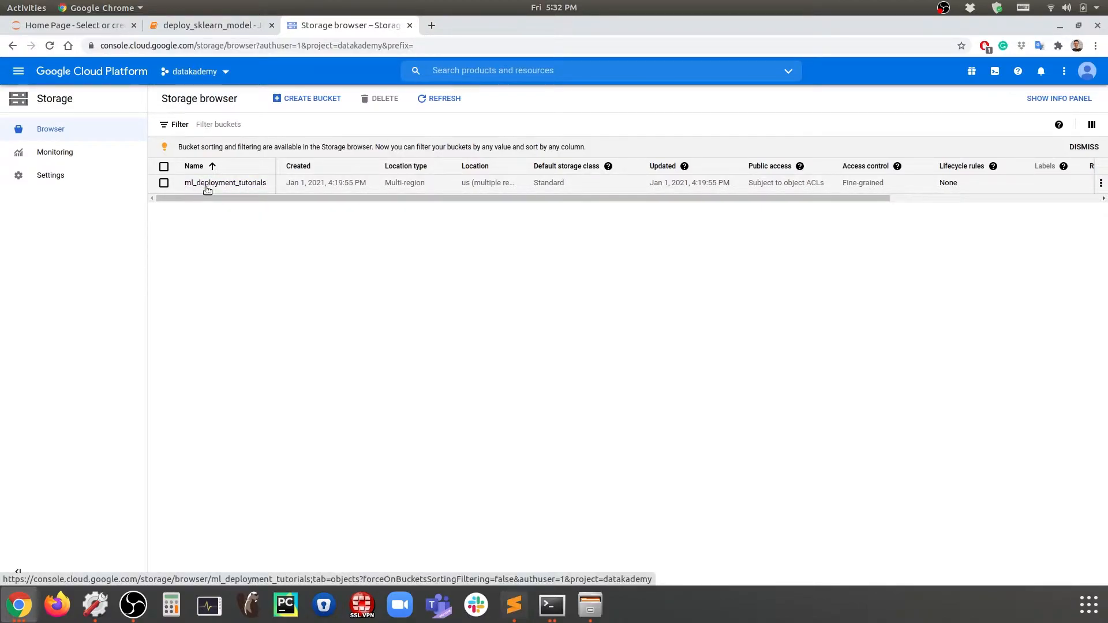
{"action": "left_click", "coordinate": [225, 183]}
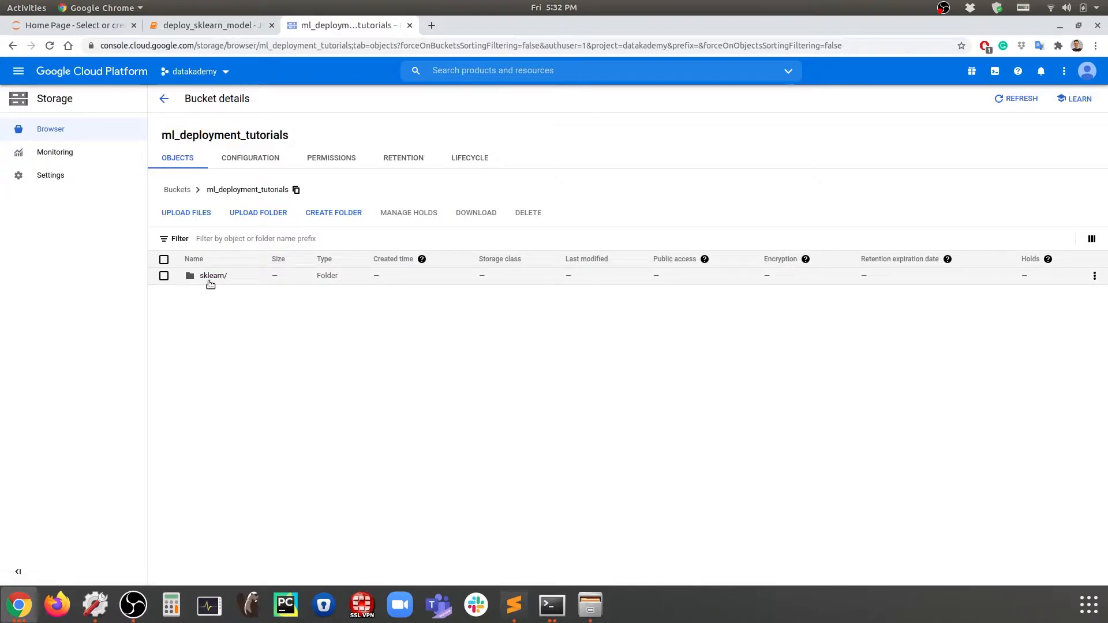
{"action": "mouse_move", "coordinate": [213, 279]}
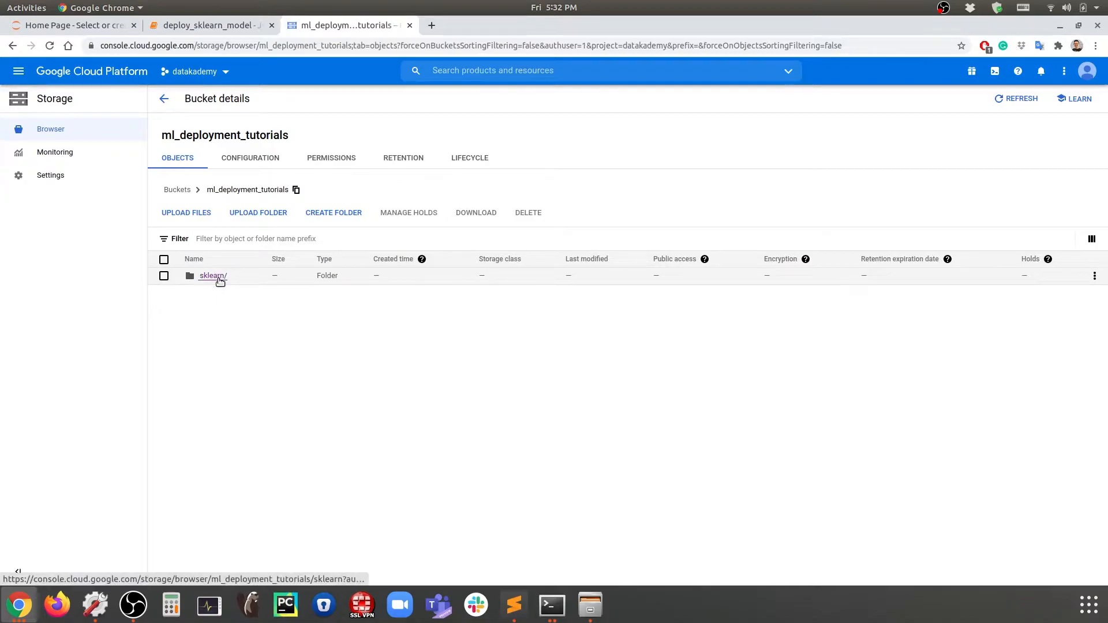
{"action": "left_click", "coordinate": [213, 275]}
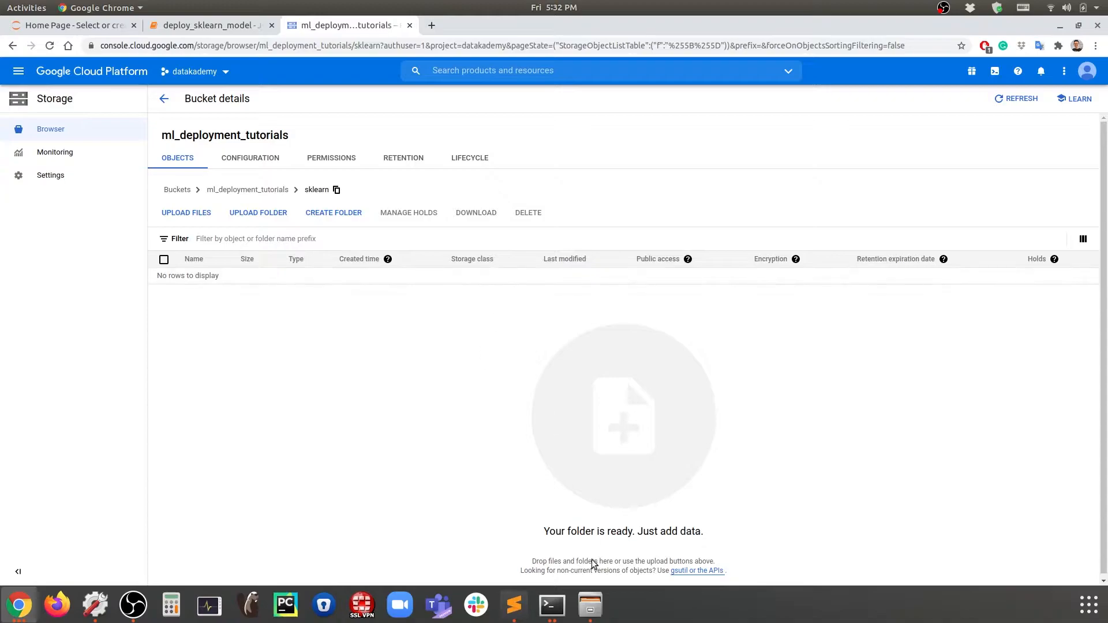
Step: Start uploading model.joblib into the sklearn folder
{"action": "left_click", "coordinate": [186, 213]}
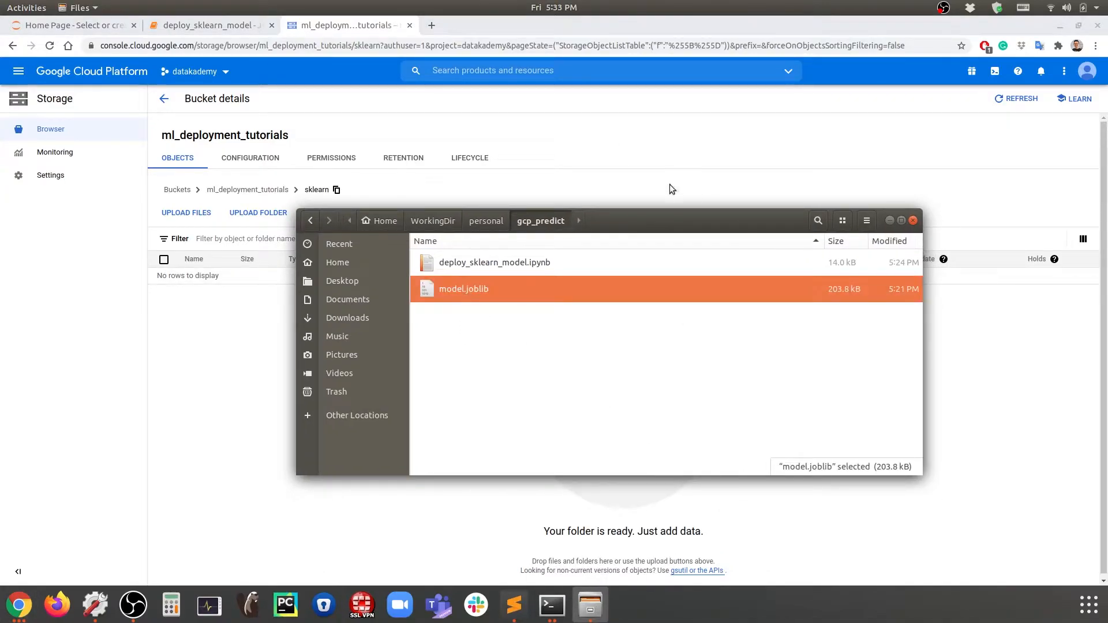
{"action": "mouse_move", "coordinate": [516, 302]}
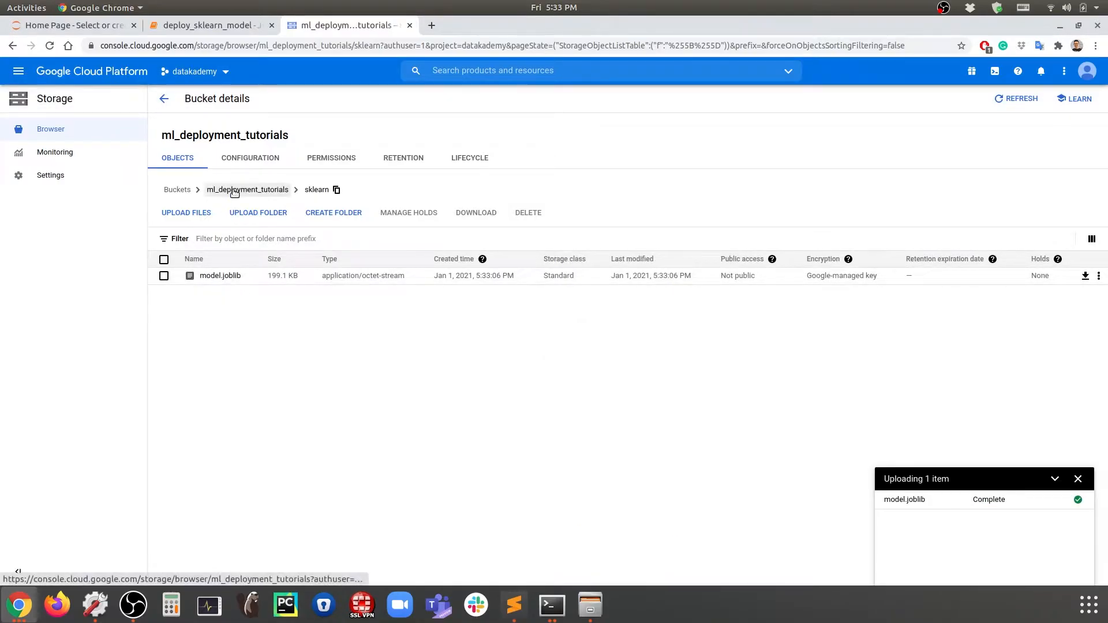
{"action": "mouse_move", "coordinate": [164, 99]}
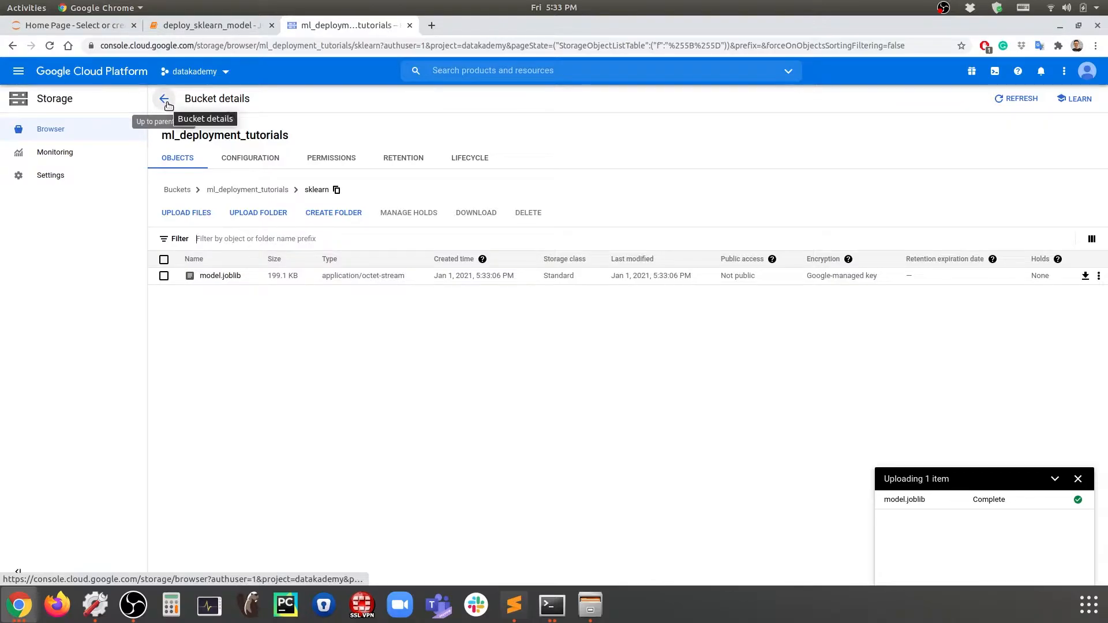
{"action": "mouse_move", "coordinate": [18, 72]}
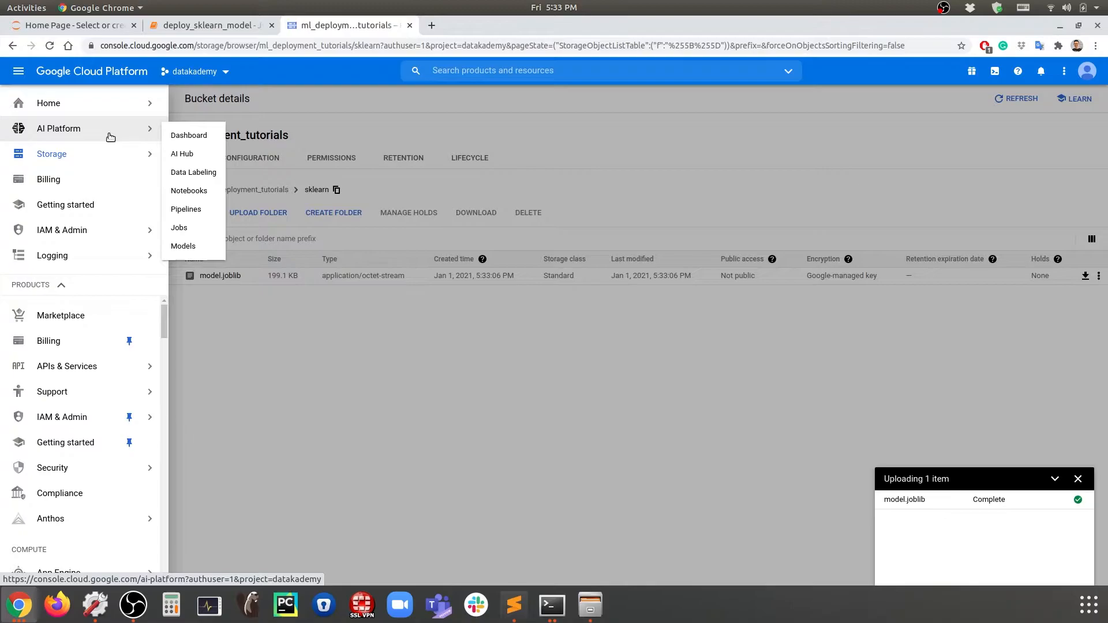
Step: Go to AI Platform Models and begin creating a new model
{"action": "left_click", "coordinate": [183, 246]}
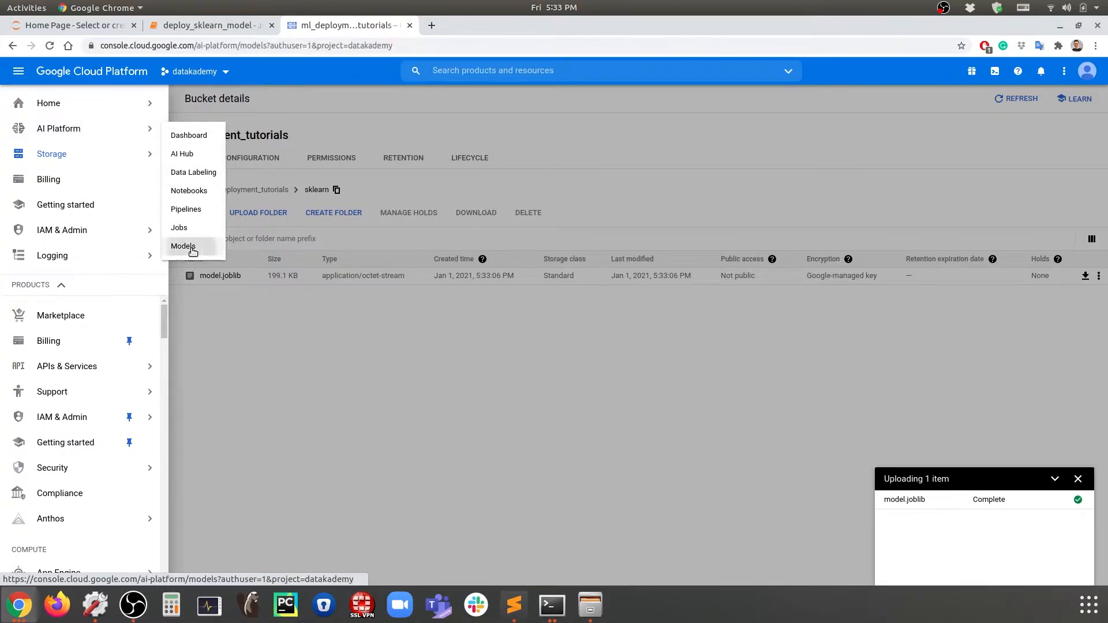
{"action": "left_click", "coordinate": [183, 246]}
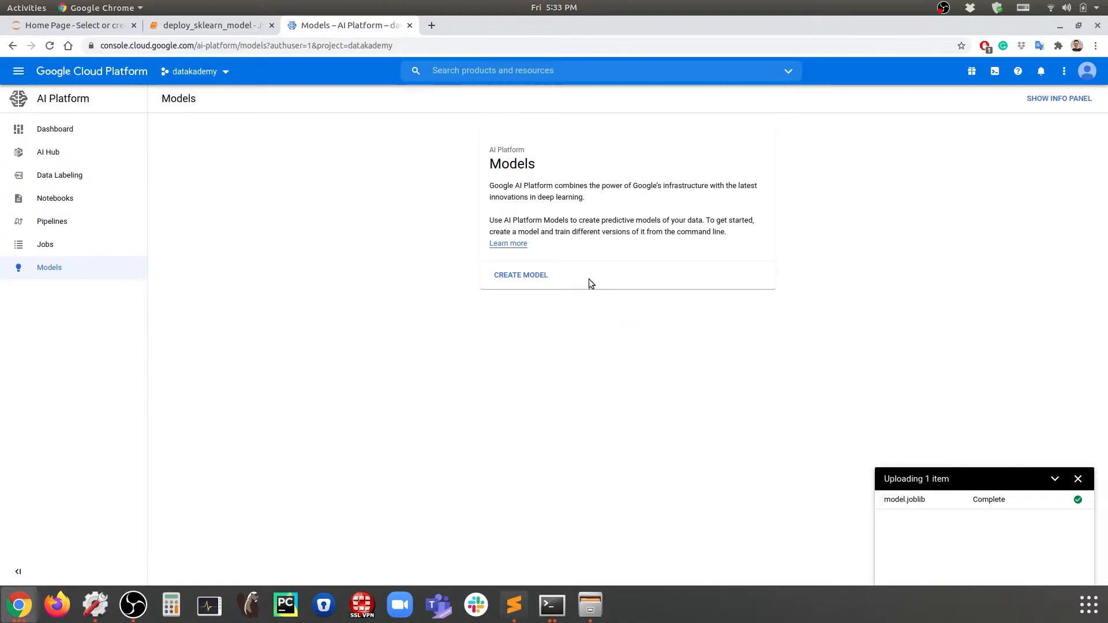
{"action": "mouse_move", "coordinate": [378, 176]}
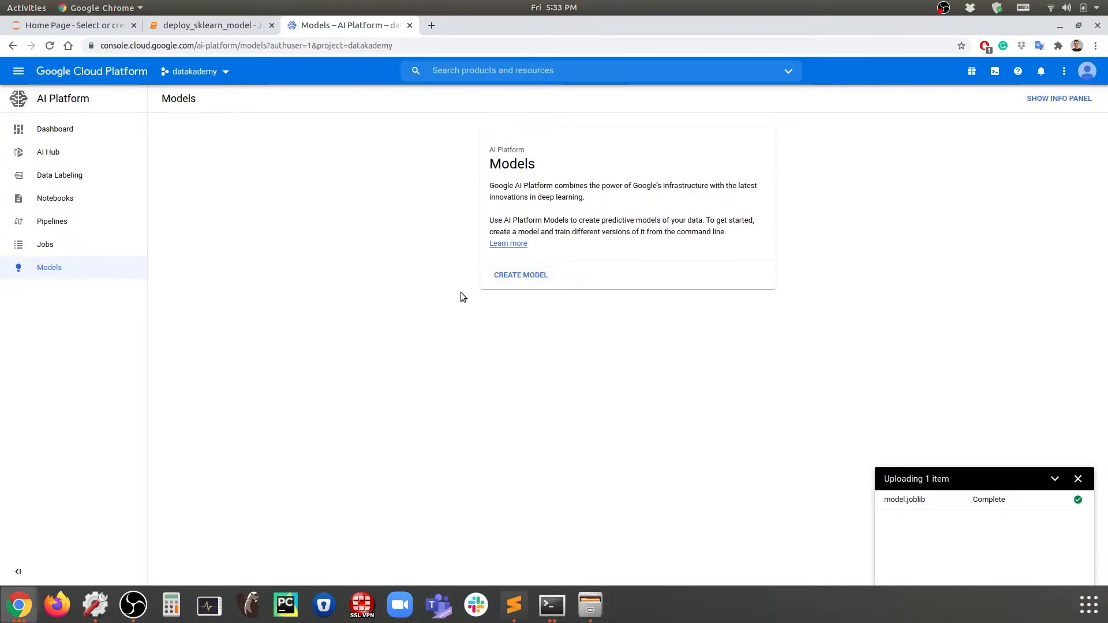
{"action": "mouse_move", "coordinate": [289, 205]}
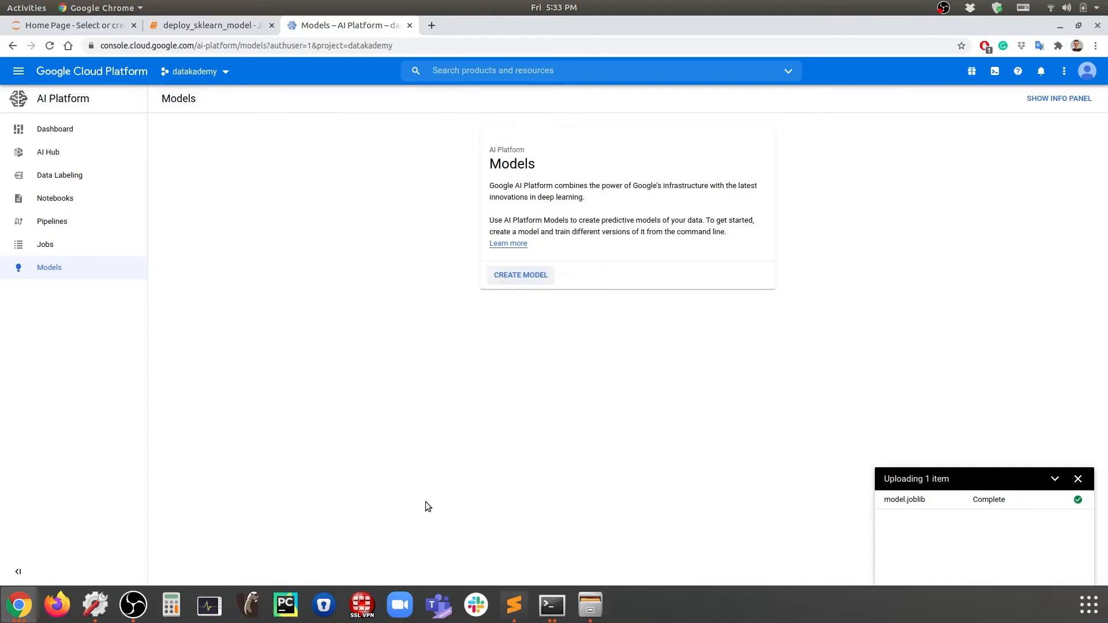
{"action": "left_click", "coordinate": [521, 275]}
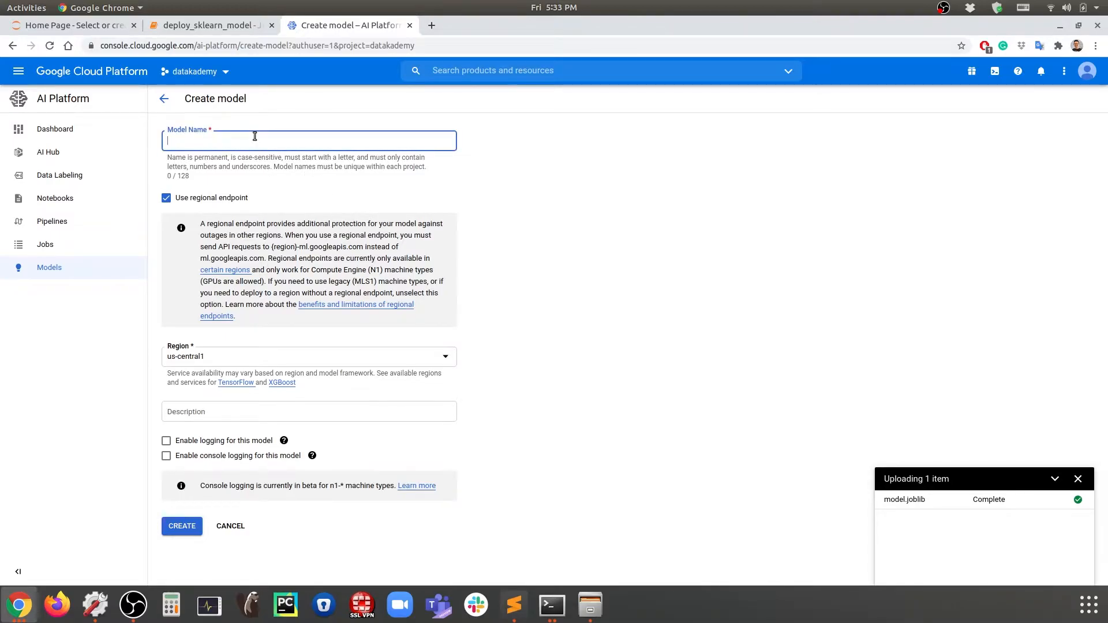
Step: Create the model sklearn_model with a regional endpoint in us-central1
{"action": "type", "text": "sk"}
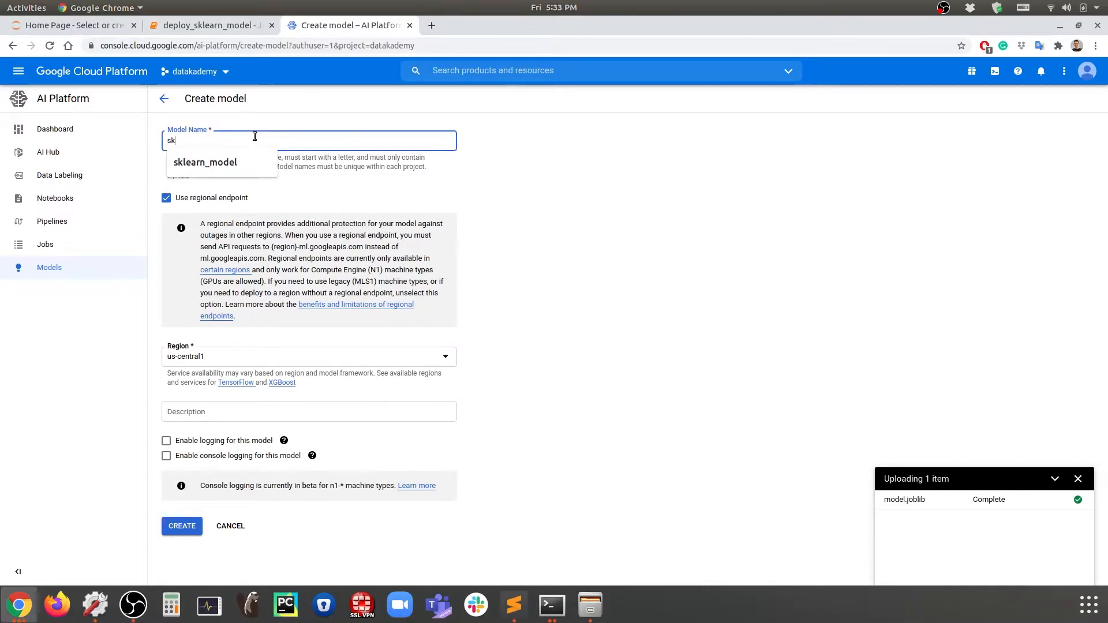
{"action": "left_click", "coordinate": [205, 162]}
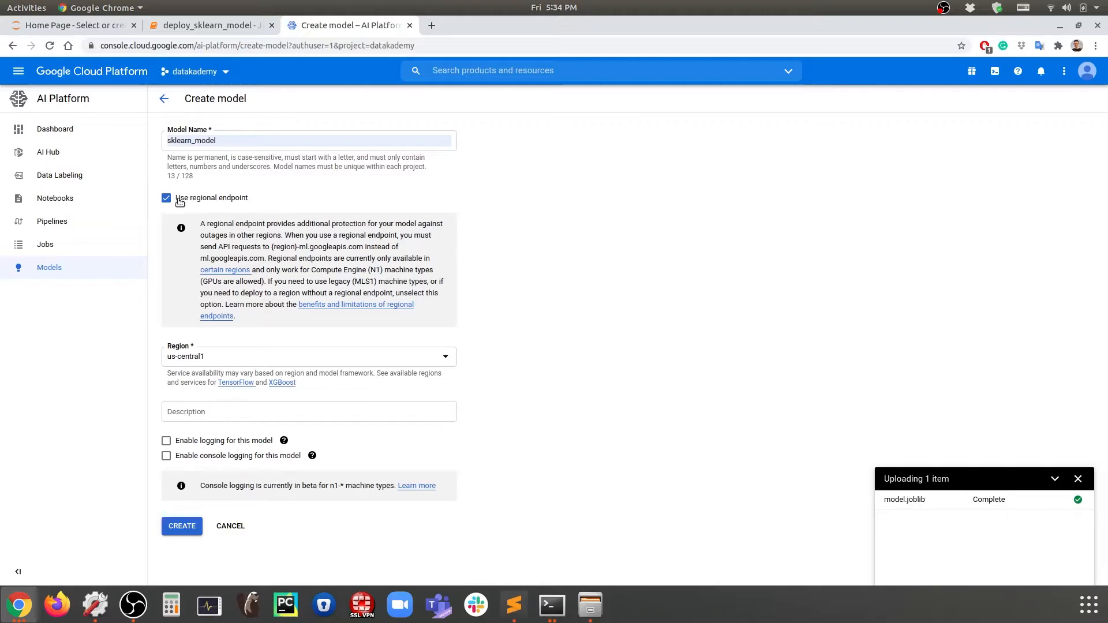
{"action": "mouse_move", "coordinate": [278, 208]}
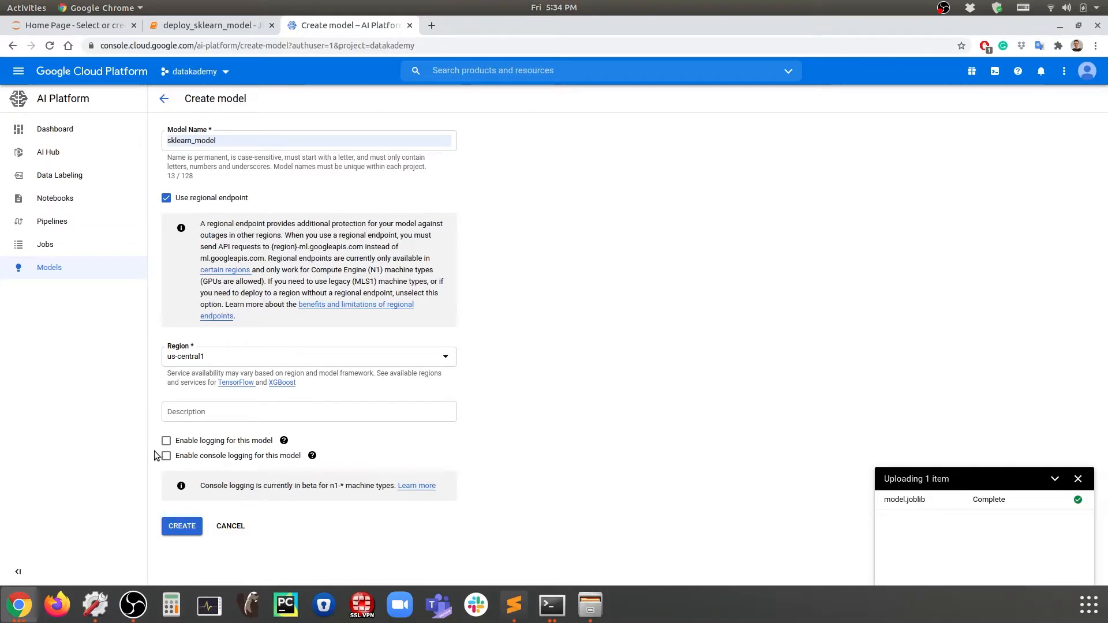
{"action": "mouse_move", "coordinate": [251, 448]}
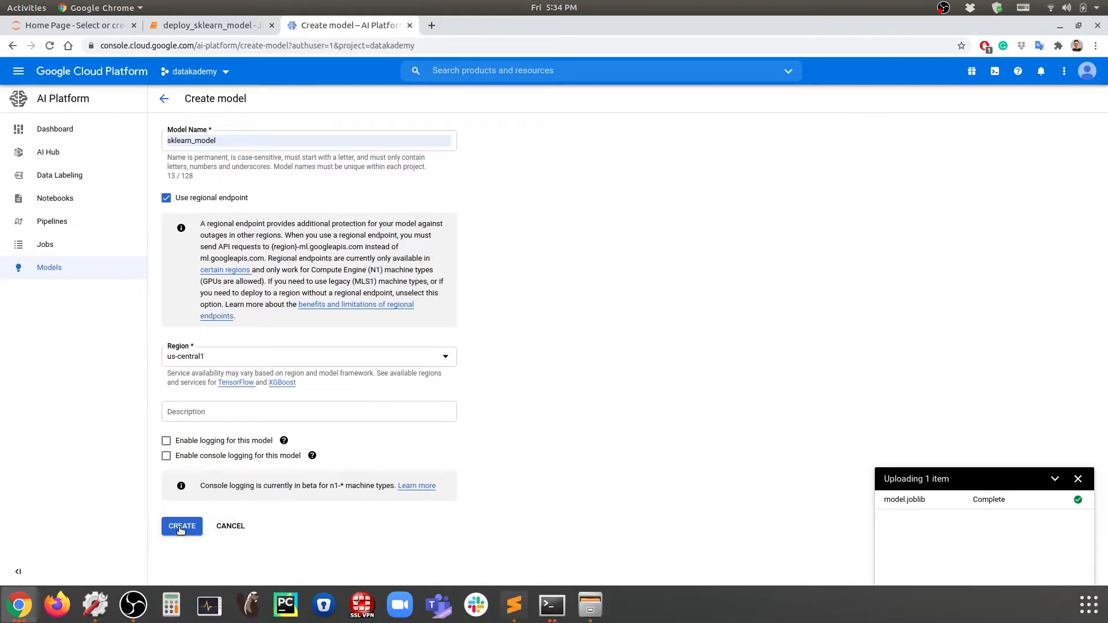
{"action": "left_click", "coordinate": [181, 526]}
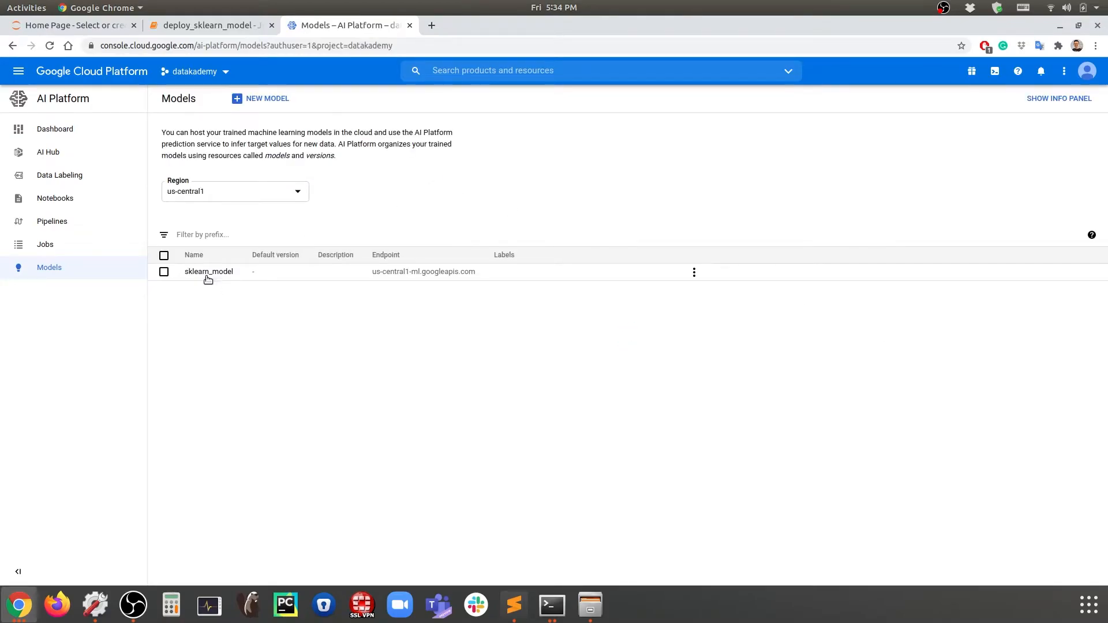
{"action": "mouse_move", "coordinate": [208, 272]}
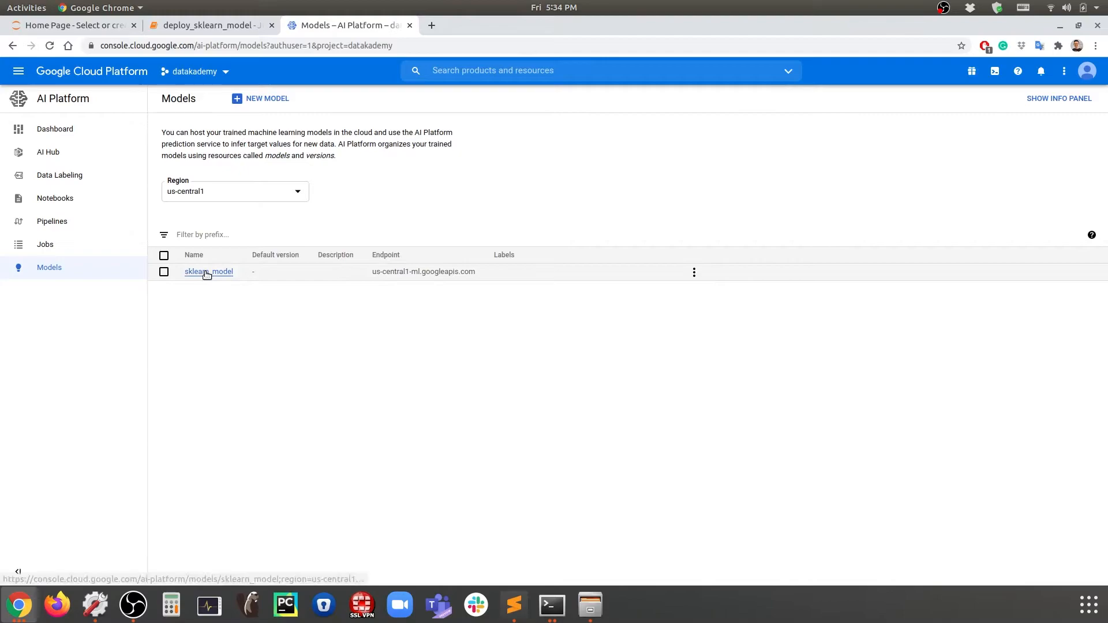
Step: Open the sklearn_model details page, which has no versions yet
{"action": "left_click", "coordinate": [208, 271]}
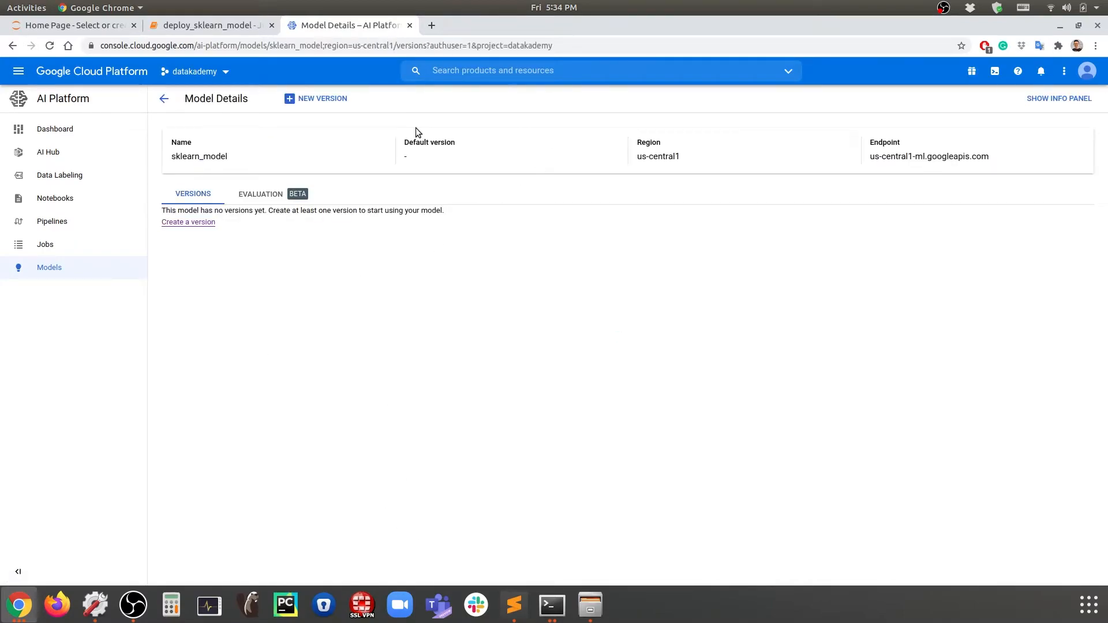
{"action": "mouse_move", "coordinate": [294, 110]}
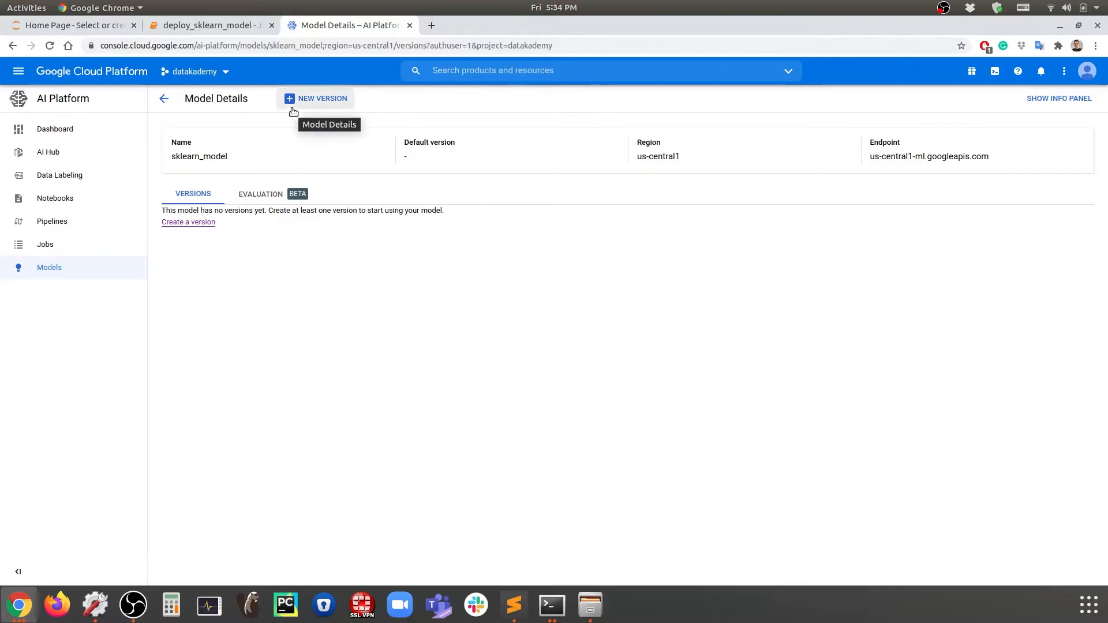
{"action": "mouse_move", "coordinate": [325, 109]}
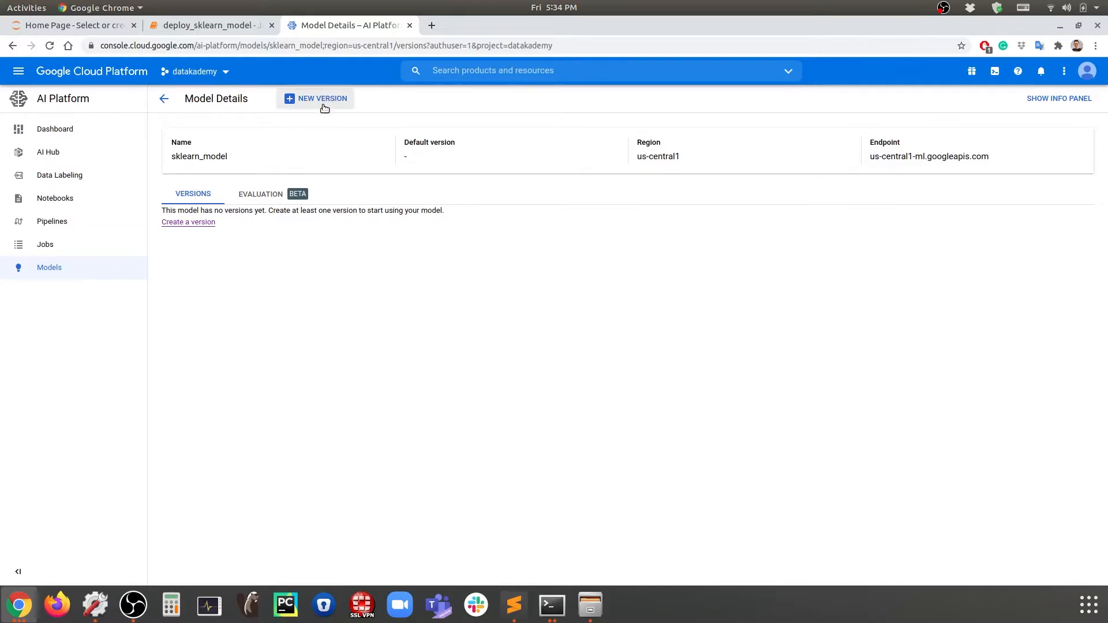
{"action": "mouse_move", "coordinate": [308, 115]}
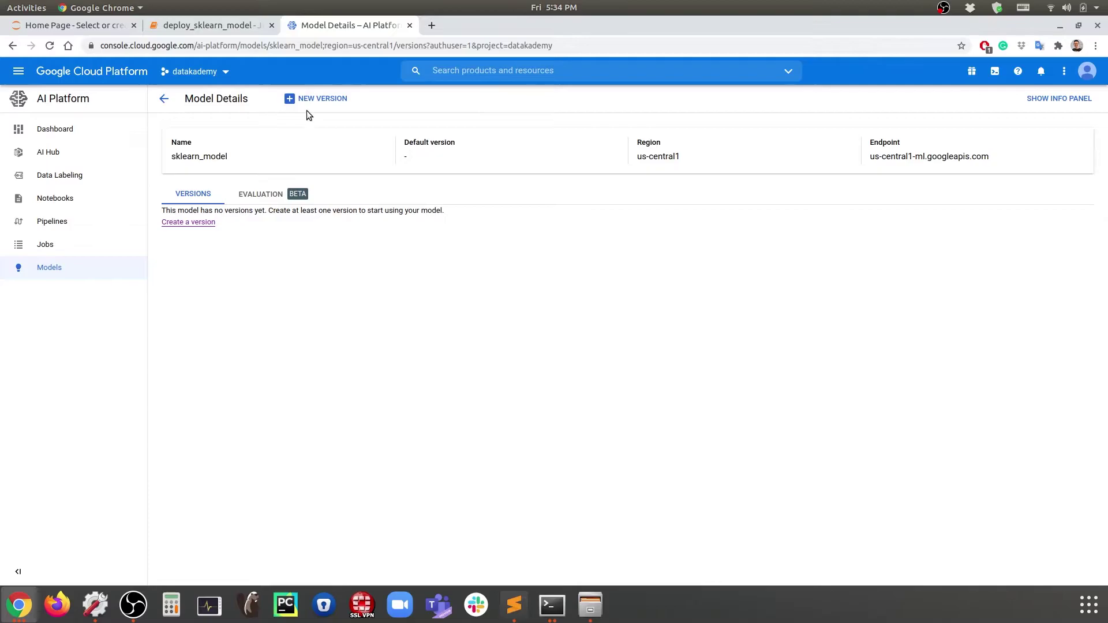
{"action": "mouse_move", "coordinate": [447, 444]}
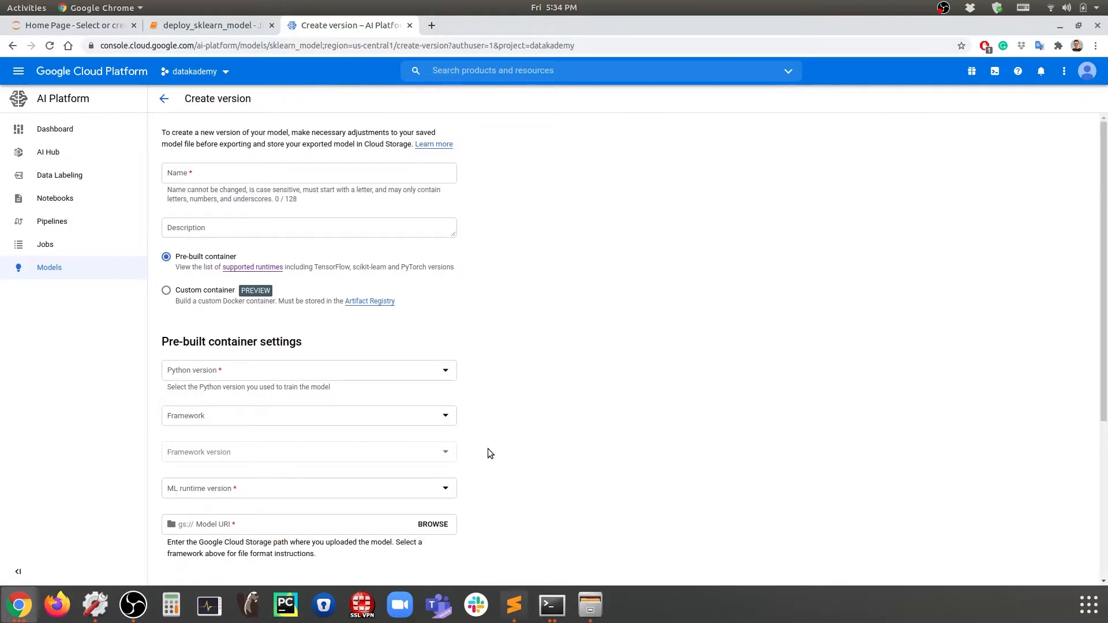
Step: Name the new version v0_1
{"action": "left_click", "coordinate": [309, 173]}
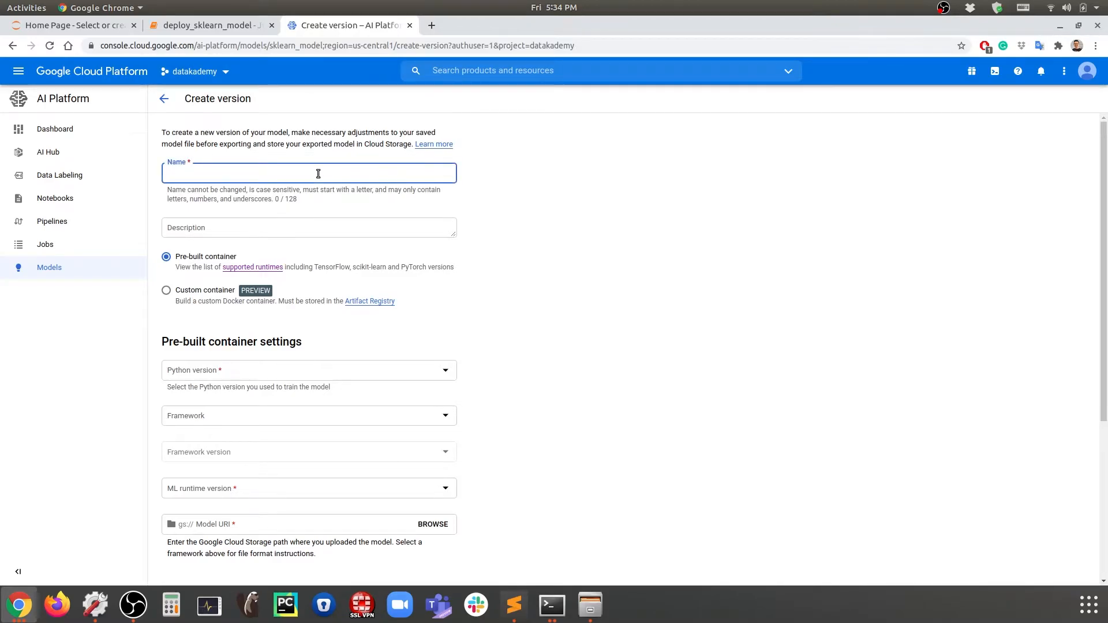
{"action": "type", "text": "v0.1"}
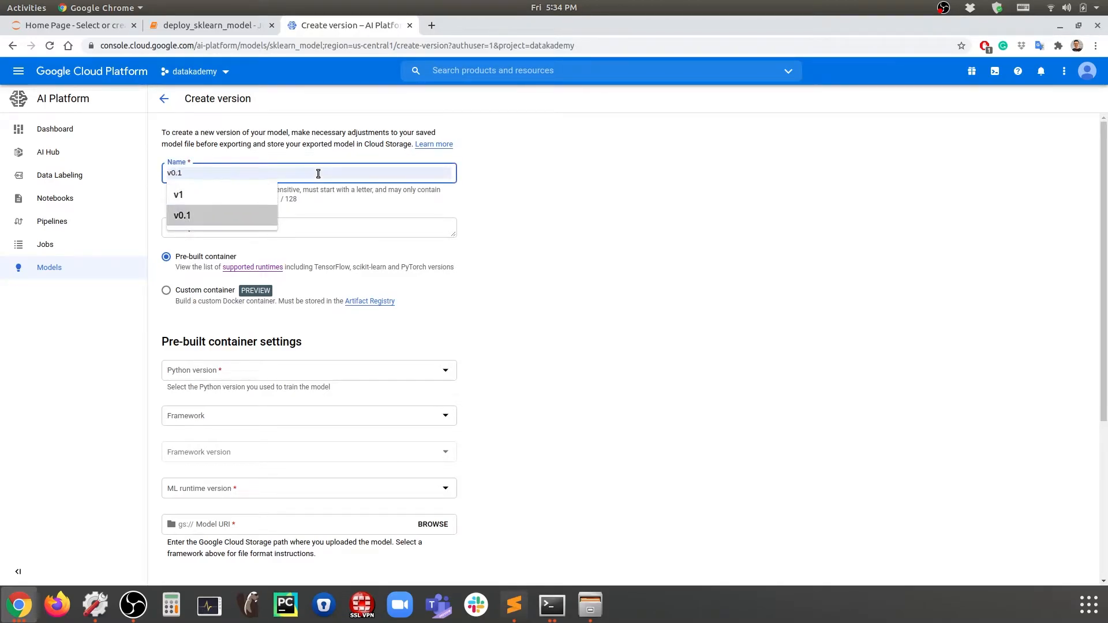
{"action": "left_click", "coordinate": [182, 214]}
{"action": "type", "text": "_"}
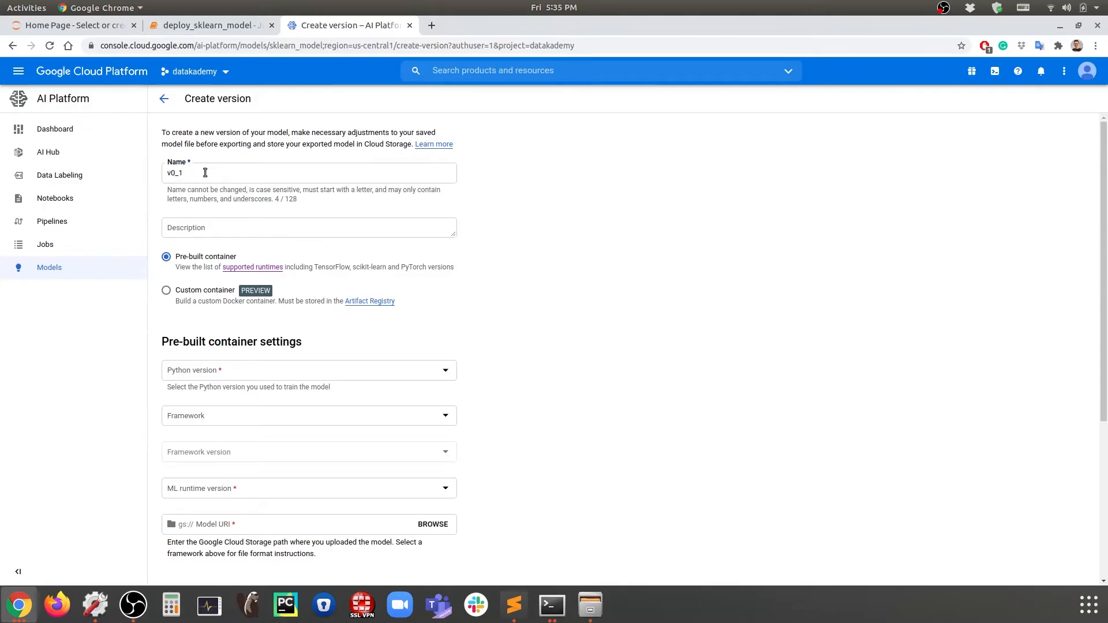
{"action": "mouse_move", "coordinate": [571, 258]}
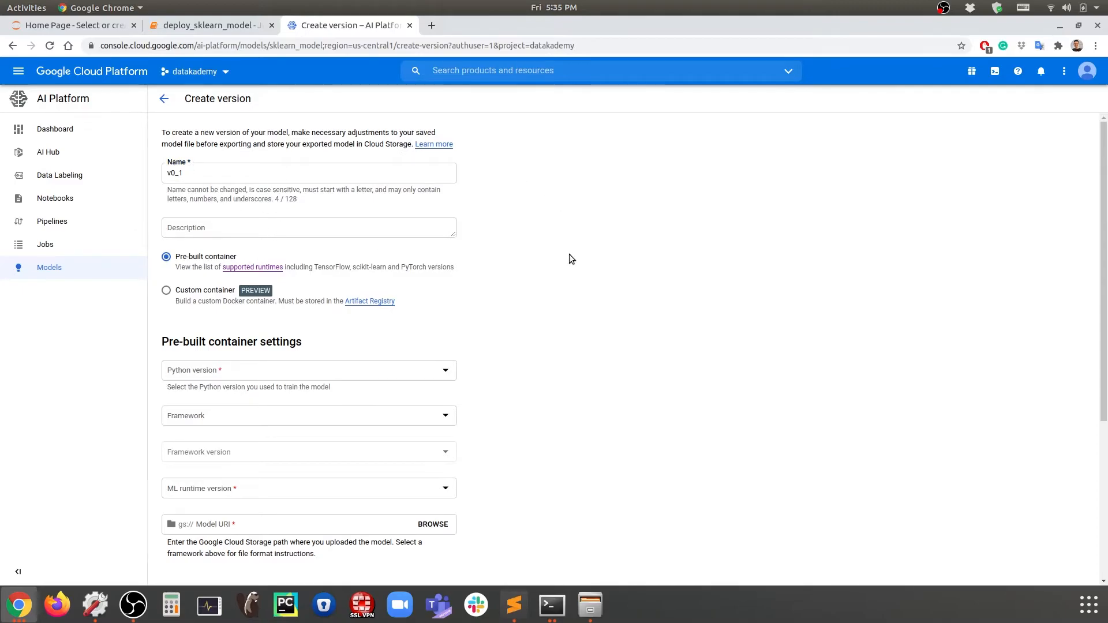
Step: Set Python 3.7, framework scikit-learn 0.23.2 and ML runtime version 2.3
{"action": "left_click", "coordinate": [308, 369]}
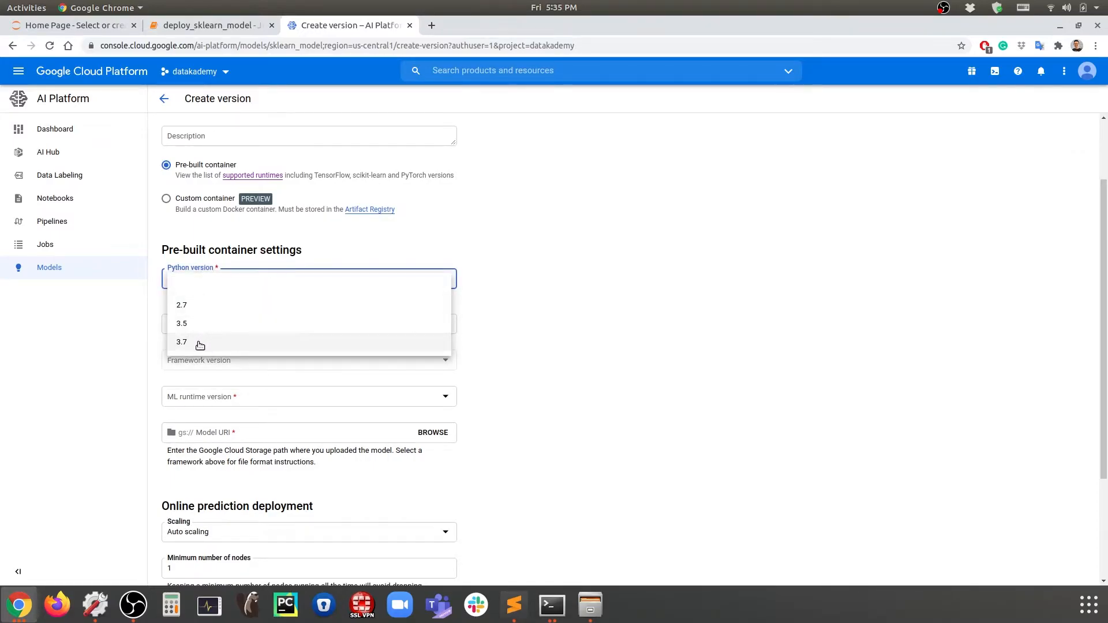
{"action": "left_click", "coordinate": [181, 342]}
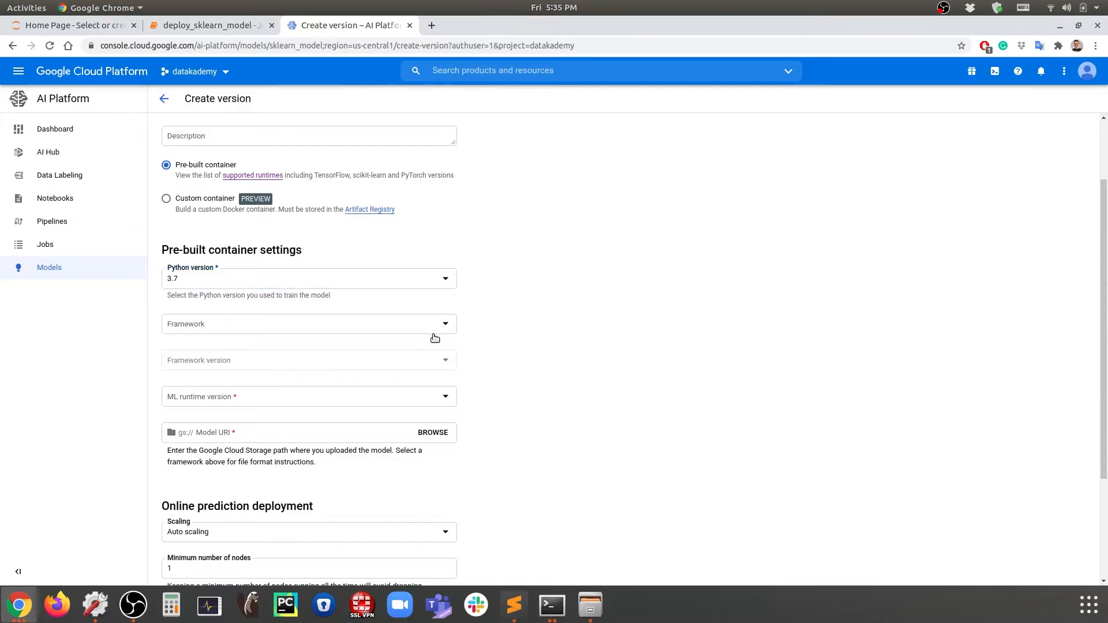
{"action": "left_click", "coordinate": [310, 323]}
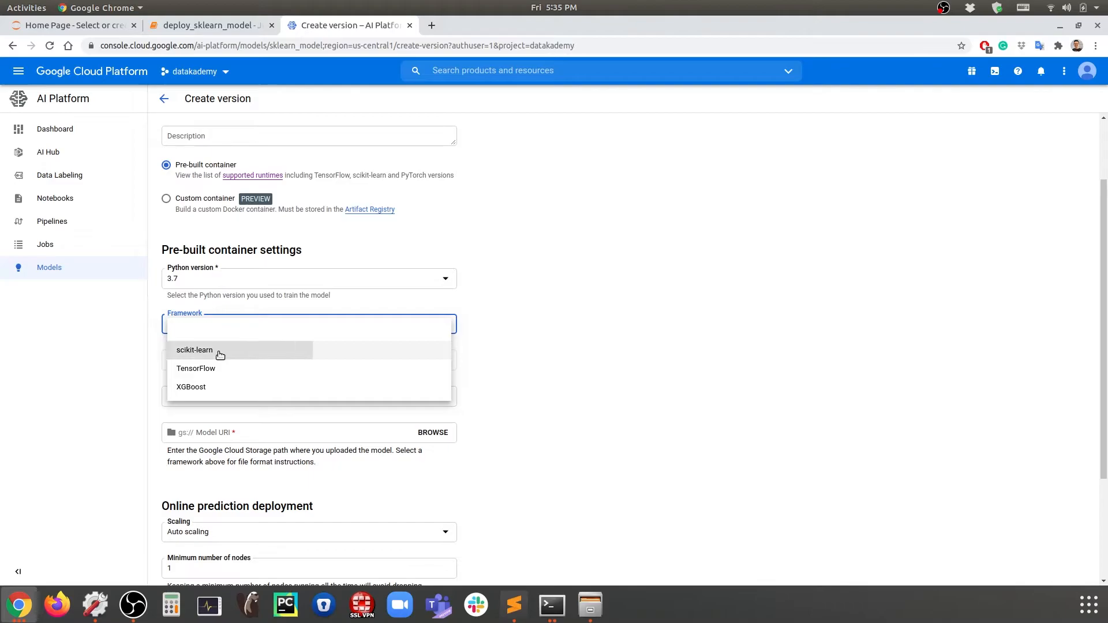
{"action": "left_click", "coordinate": [194, 349]}
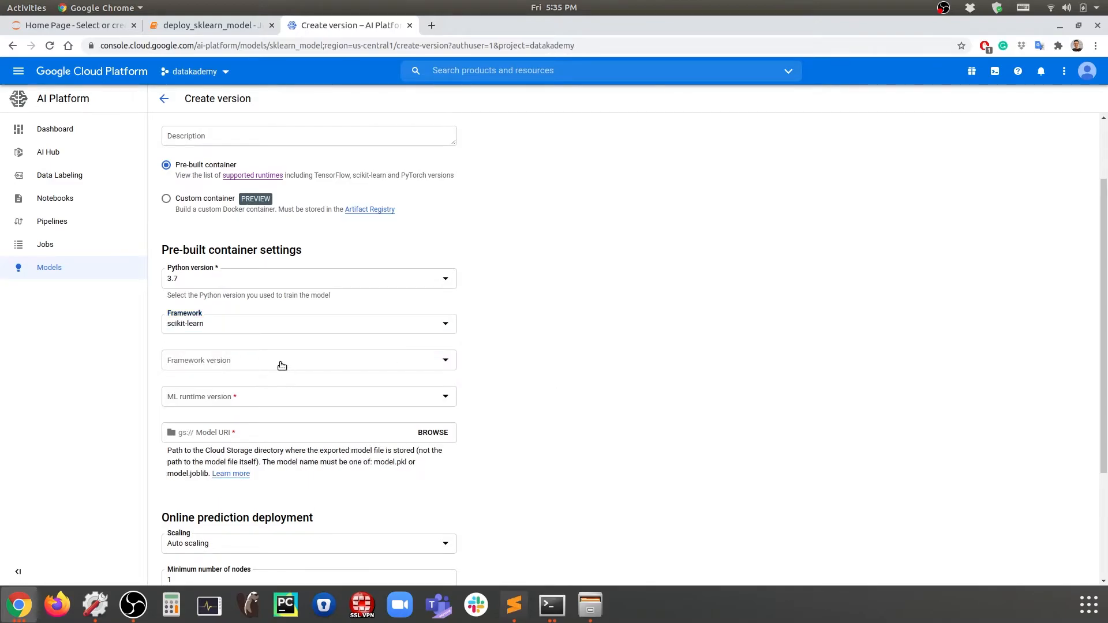
{"action": "left_click", "coordinate": [310, 360]}
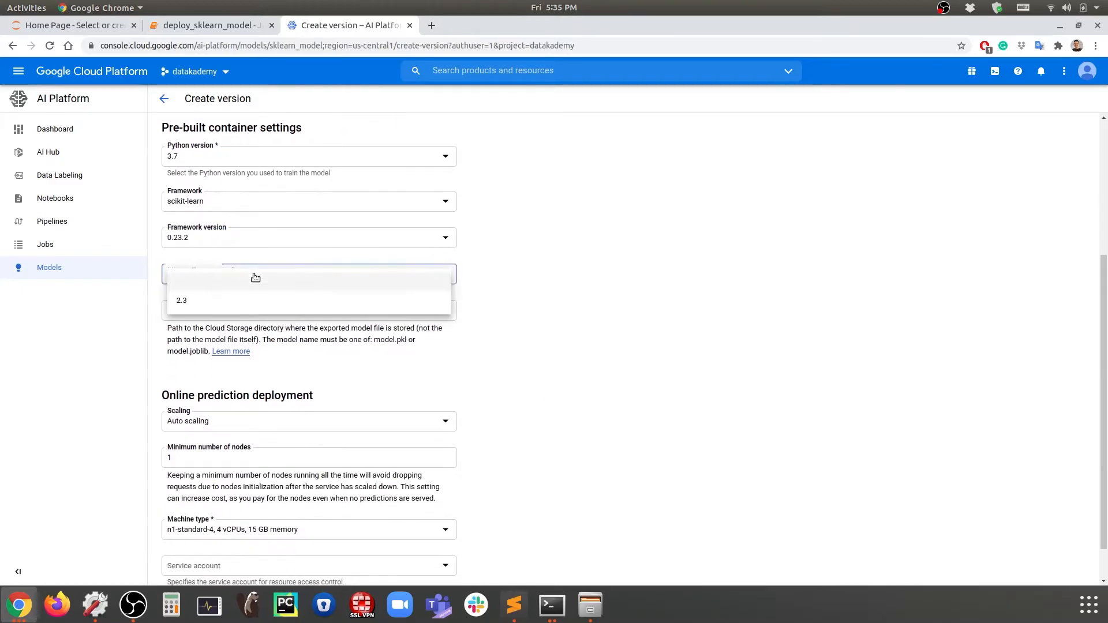
{"action": "left_click", "coordinate": [181, 300]}
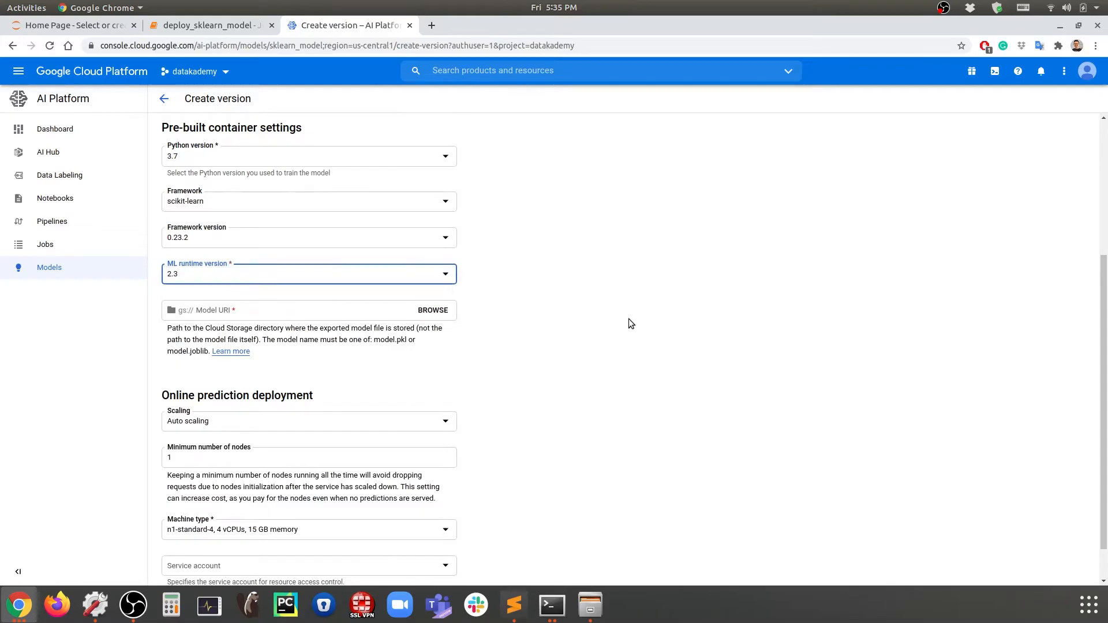
{"action": "scroll", "scroll_direction": "down", "scroll_amount": 3}
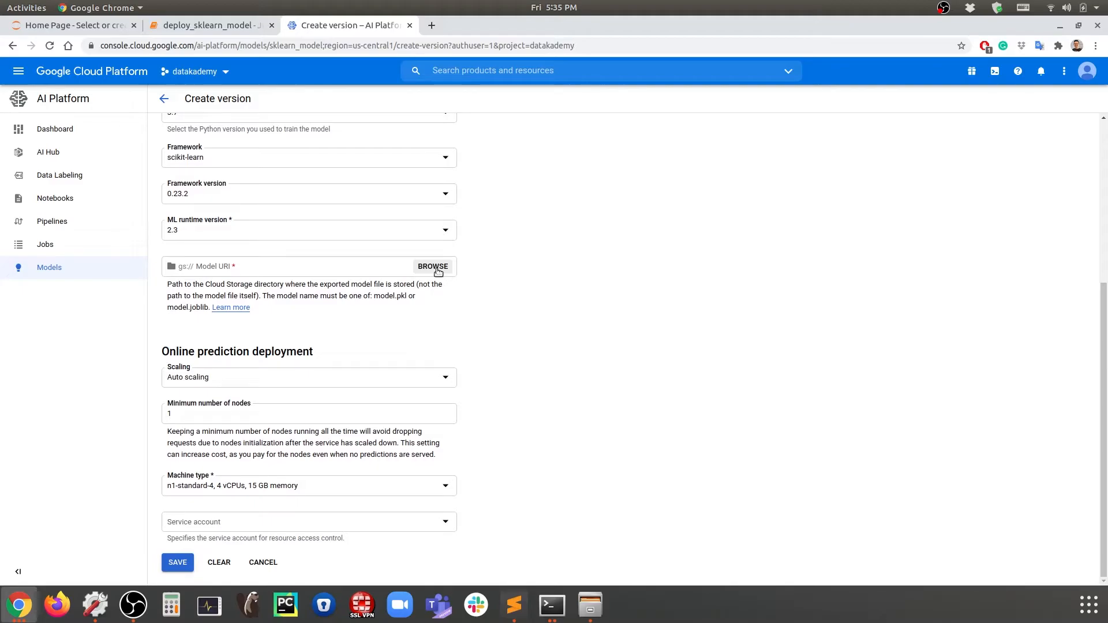
{"action": "left_click", "coordinate": [432, 266]}
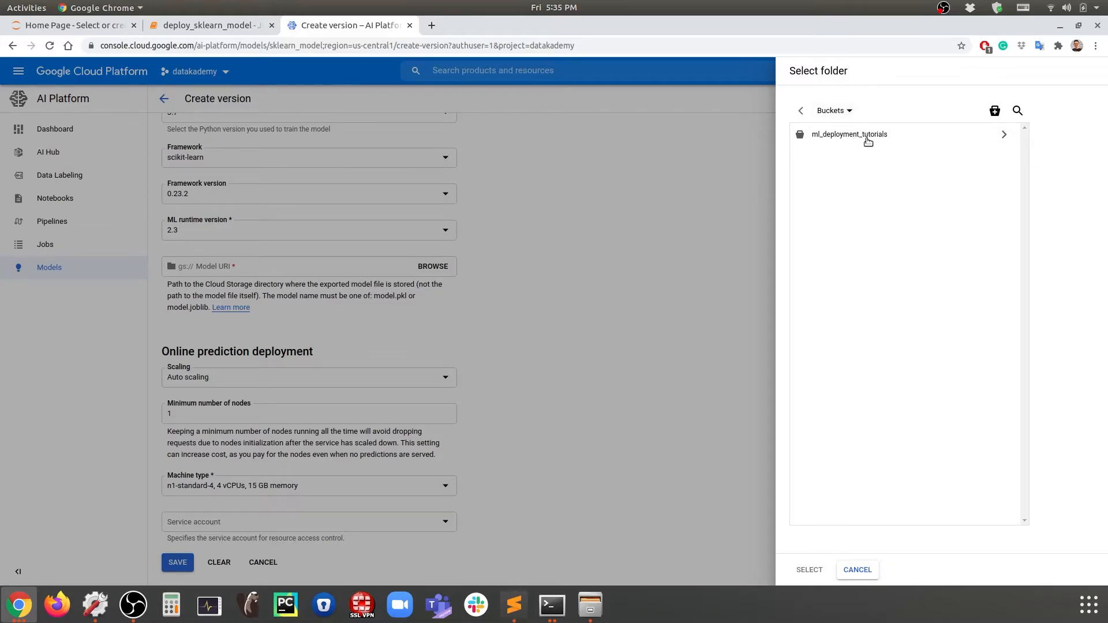
{"action": "mouse_move", "coordinate": [898, 150]}
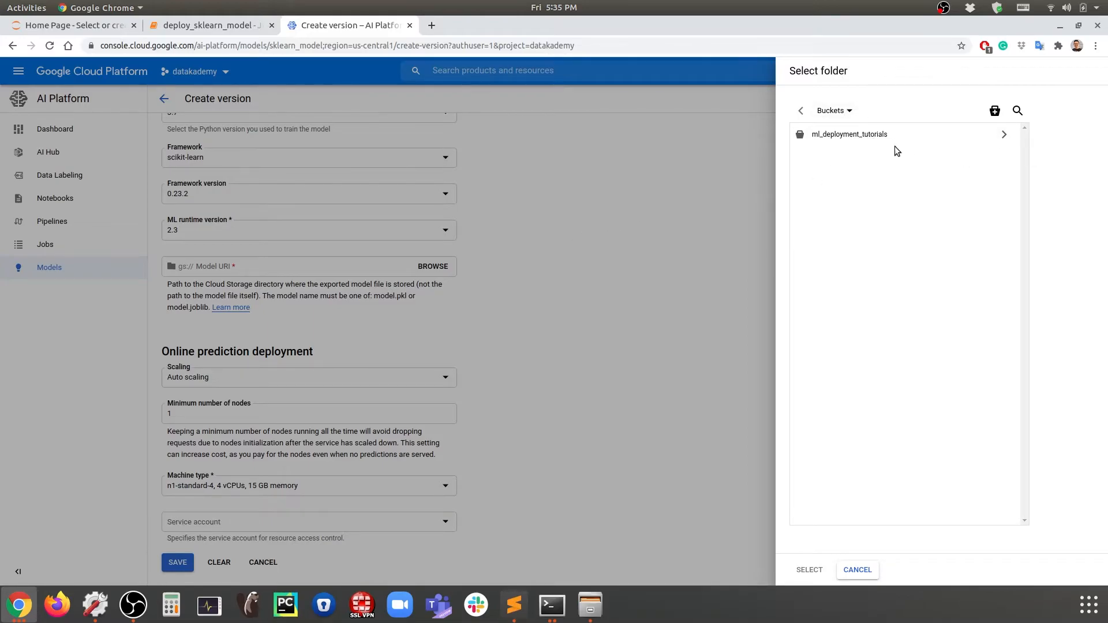
Step: Point the Model URI to the ml_deployment_tutorials/sklearn/ folder
{"action": "left_click", "coordinate": [849, 134]}
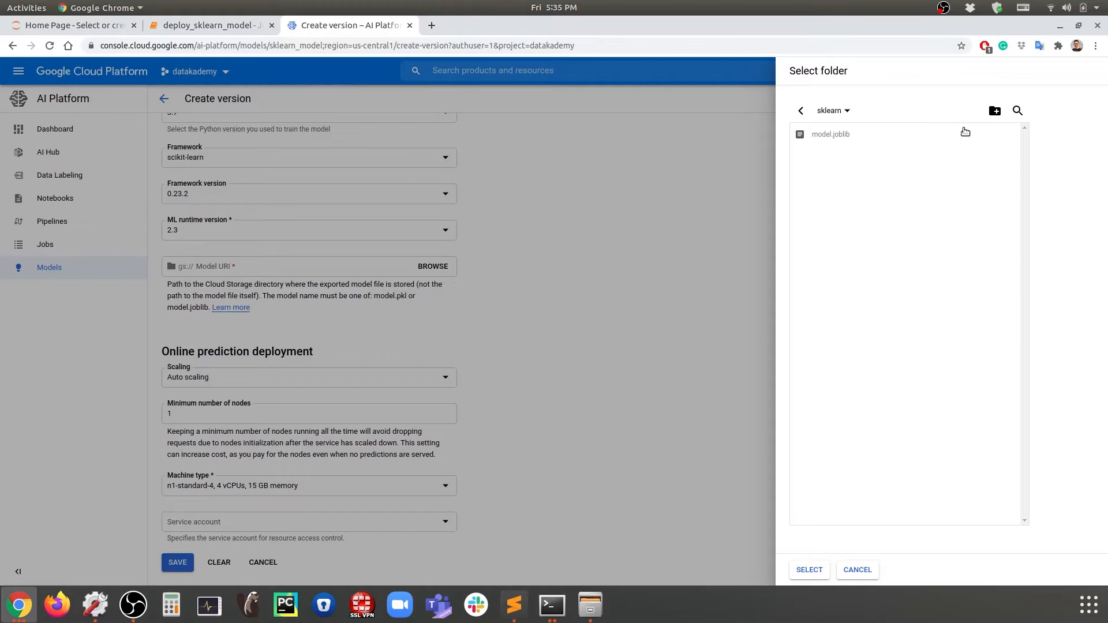
{"action": "mouse_move", "coordinate": [842, 135]}
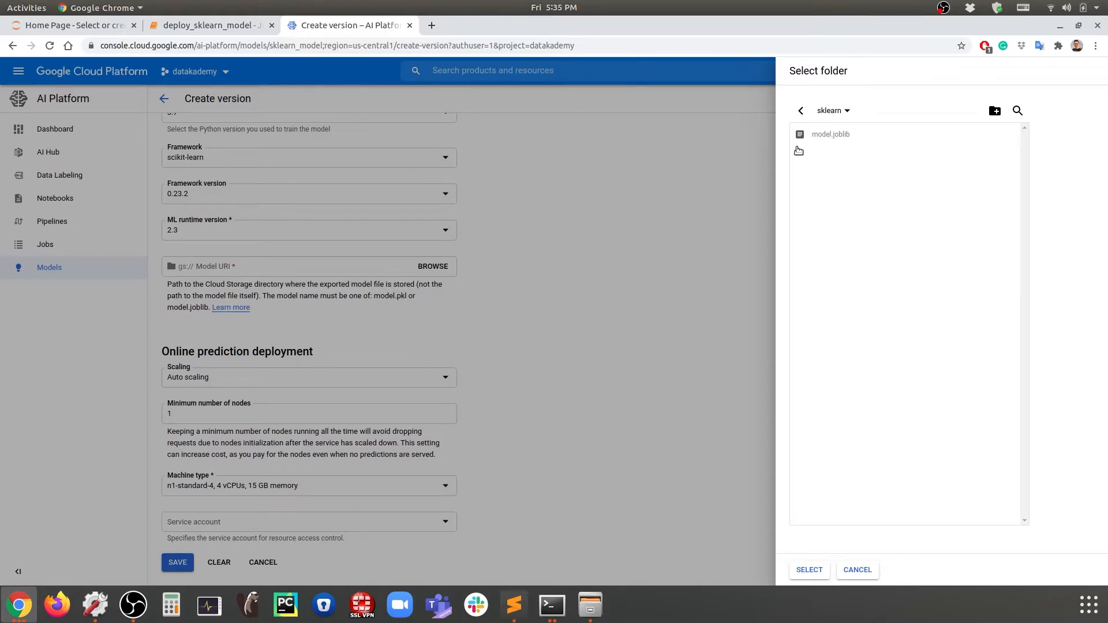
{"action": "left_click", "coordinate": [801, 110]}
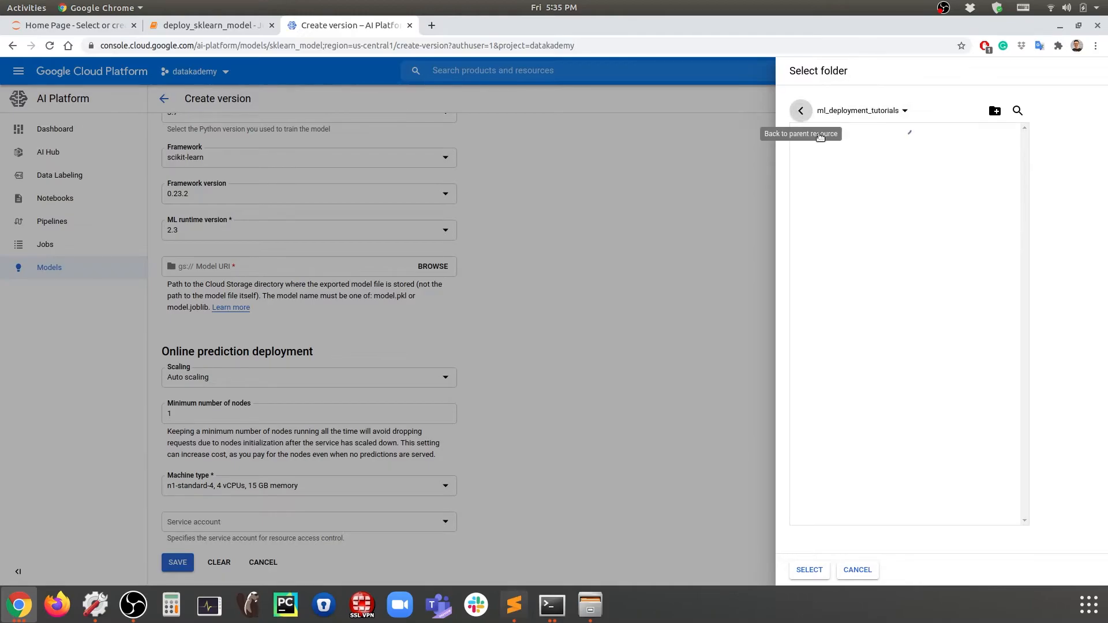
{"action": "left_click", "coordinate": [801, 111]}
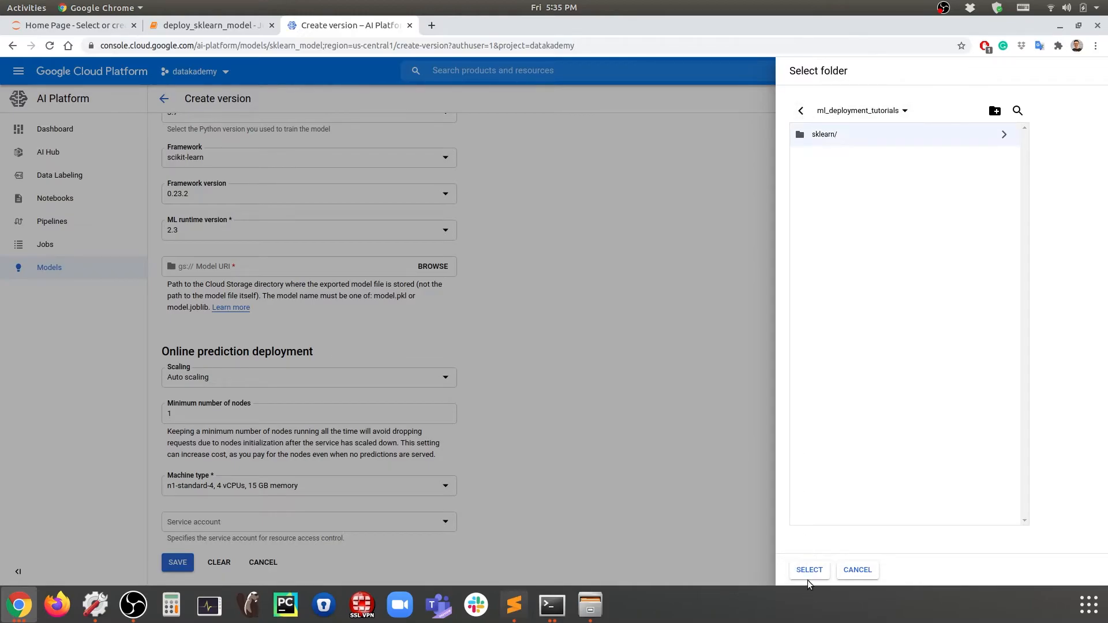
{"action": "left_click", "coordinate": [809, 570]}
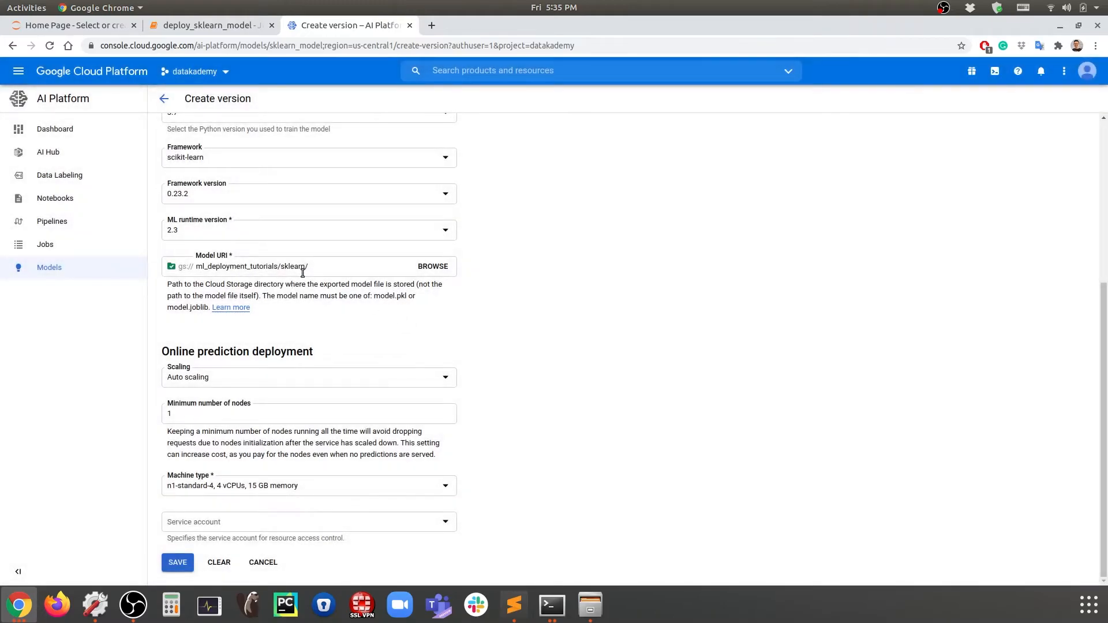
{"action": "double_click", "coordinate": [250, 266]}
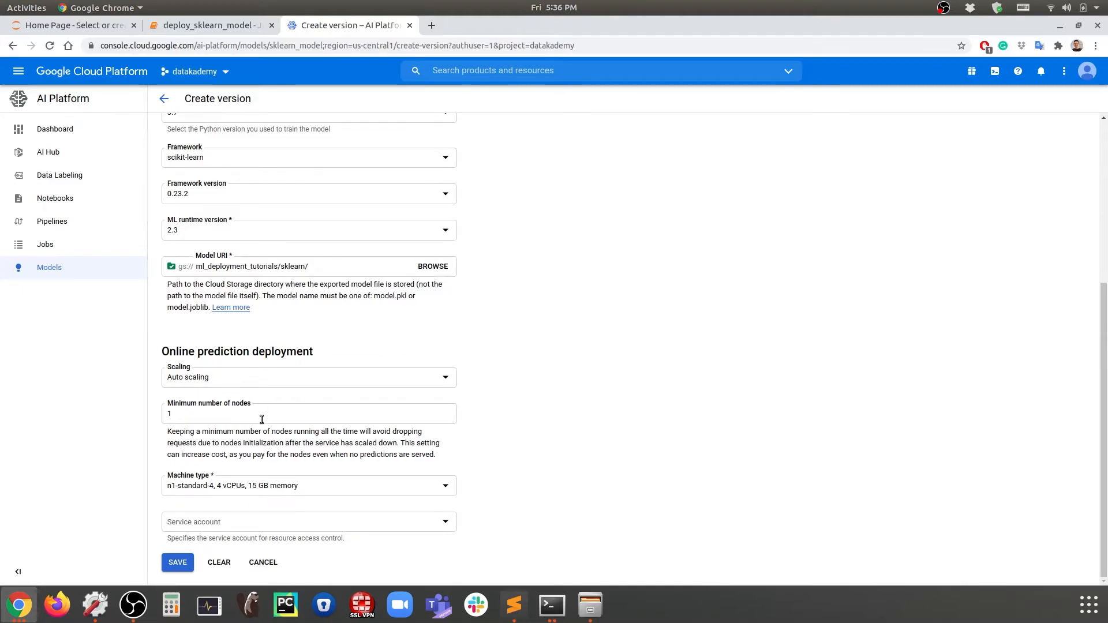
{"action": "mouse_move", "coordinate": [248, 405]}
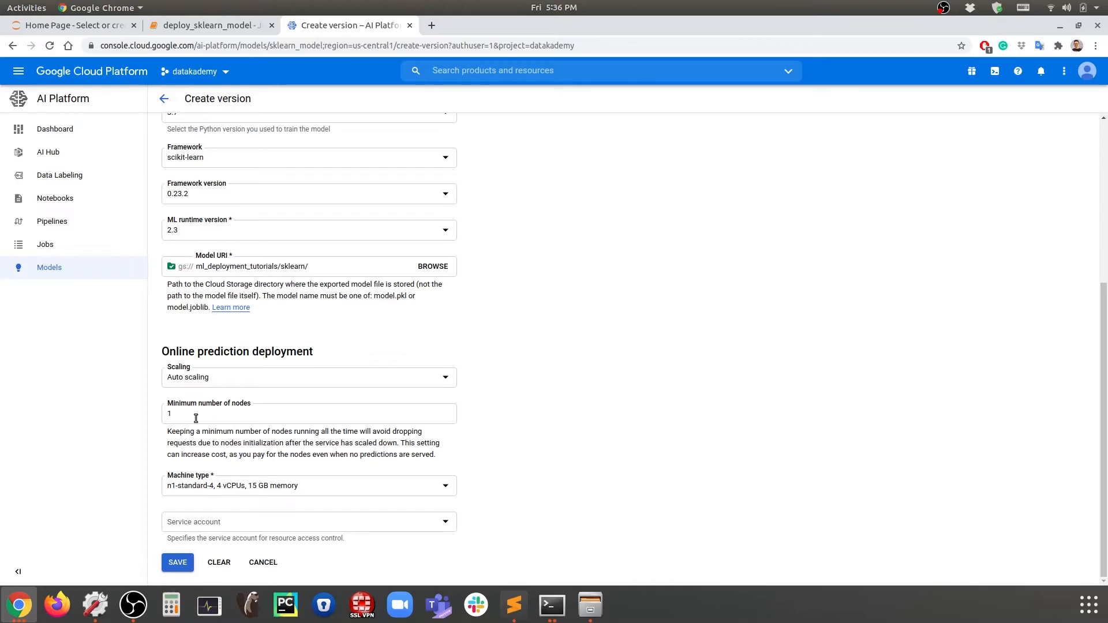
{"action": "mouse_move", "coordinate": [569, 481]}
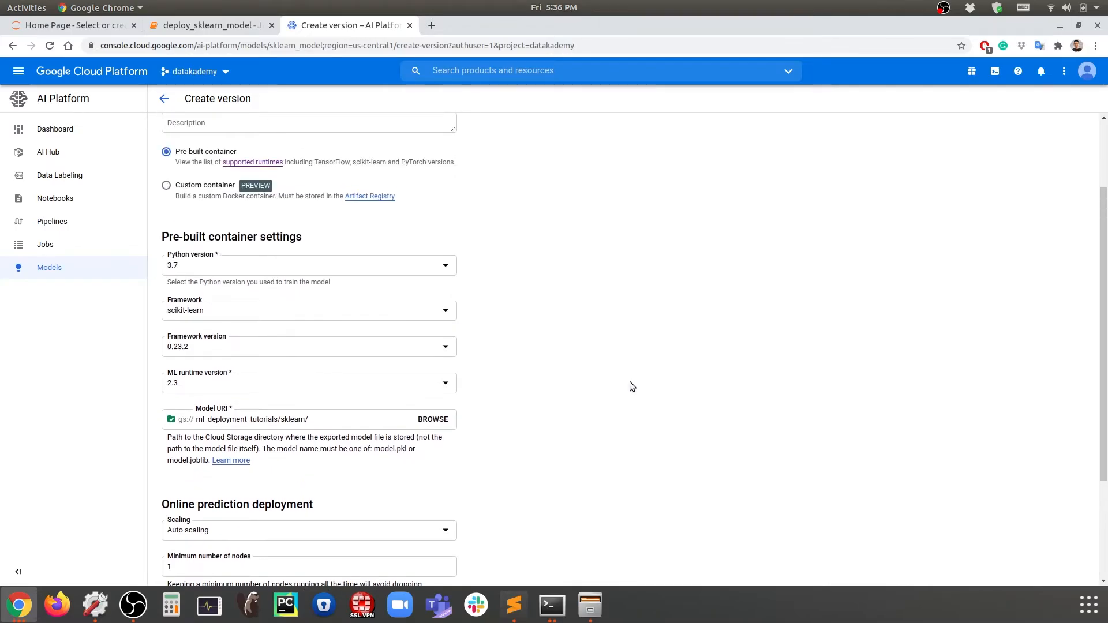
{"action": "scroll", "scroll_direction": "down", "scroll_amount": 3}
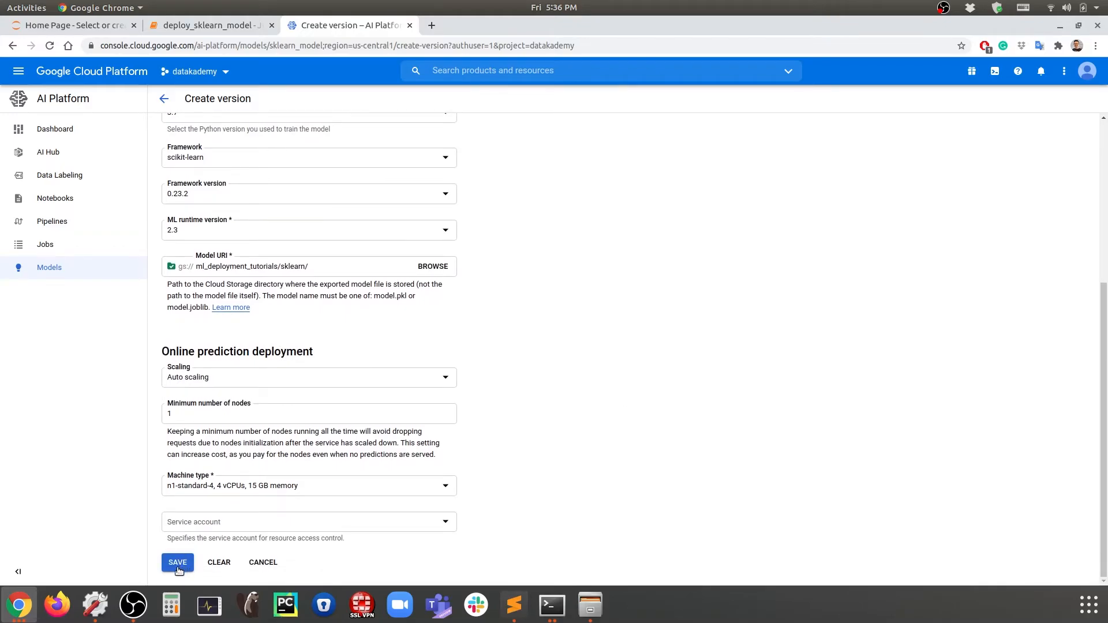
Step: Save the form so v0_1 is created as sklearn_model's ready default version
{"action": "left_click", "coordinate": [177, 562]}
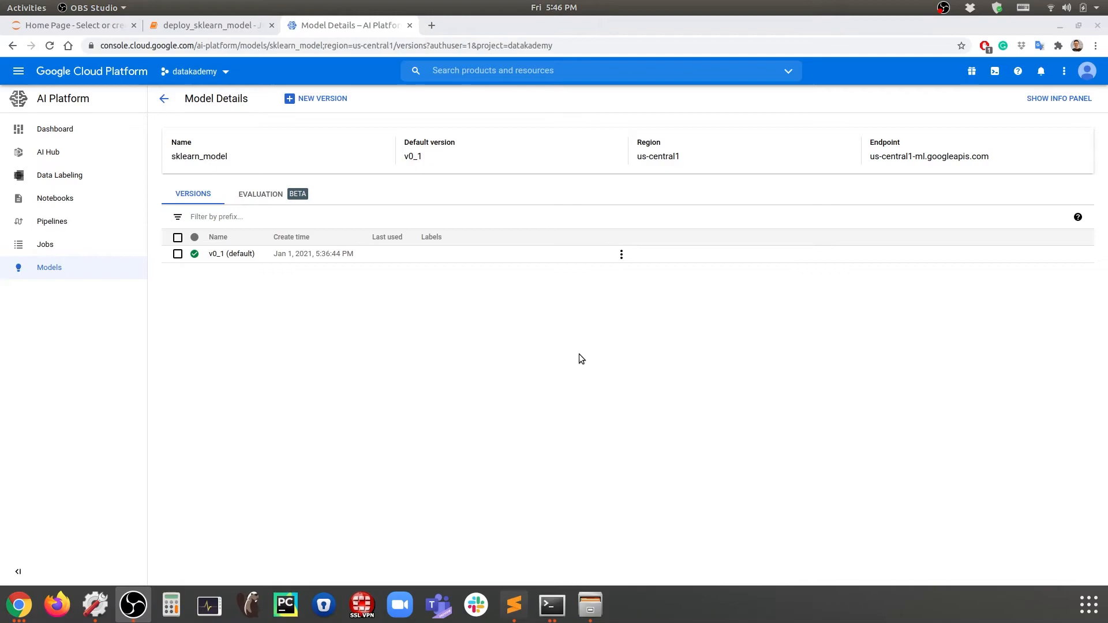
{"action": "mouse_move", "coordinate": [580, 361]}
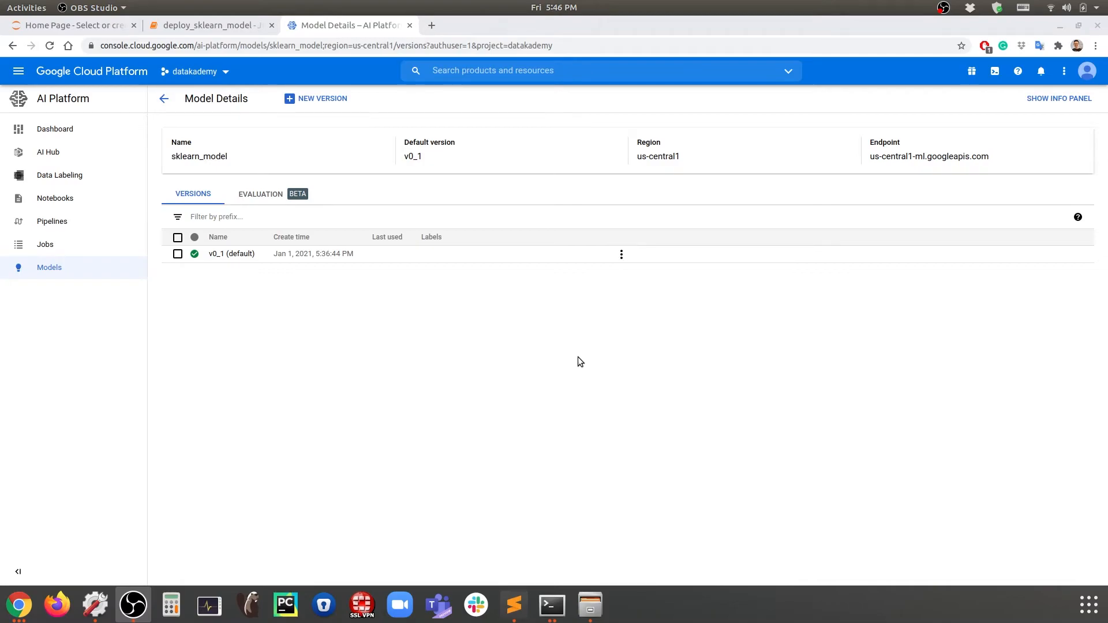
{"action": "mouse_move", "coordinate": [240, 279]}
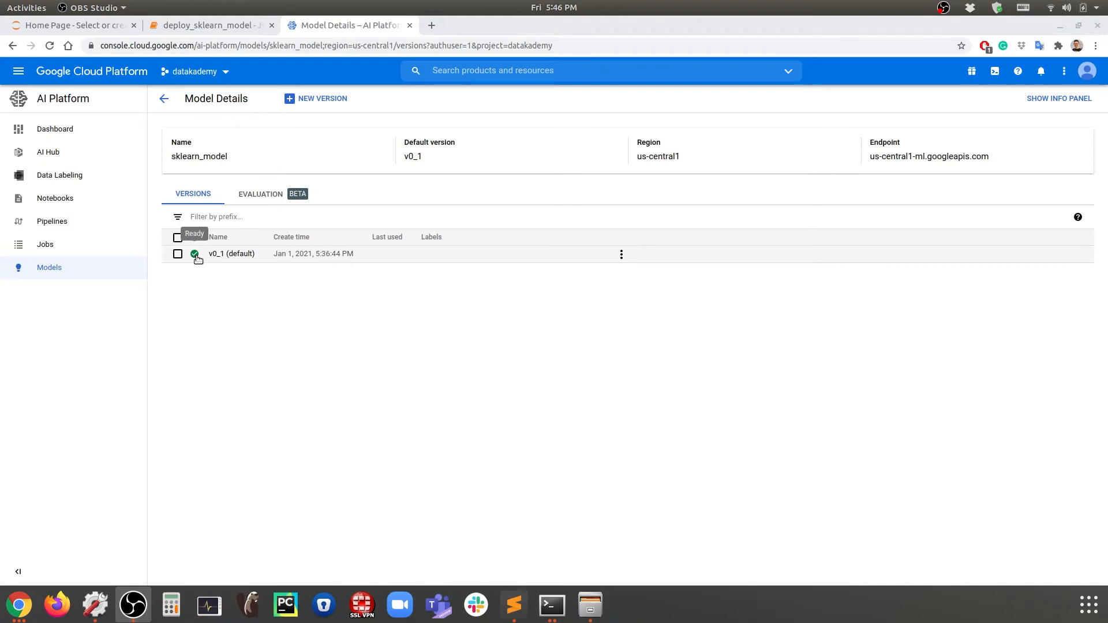
{"action": "mouse_move", "coordinate": [201, 255]}
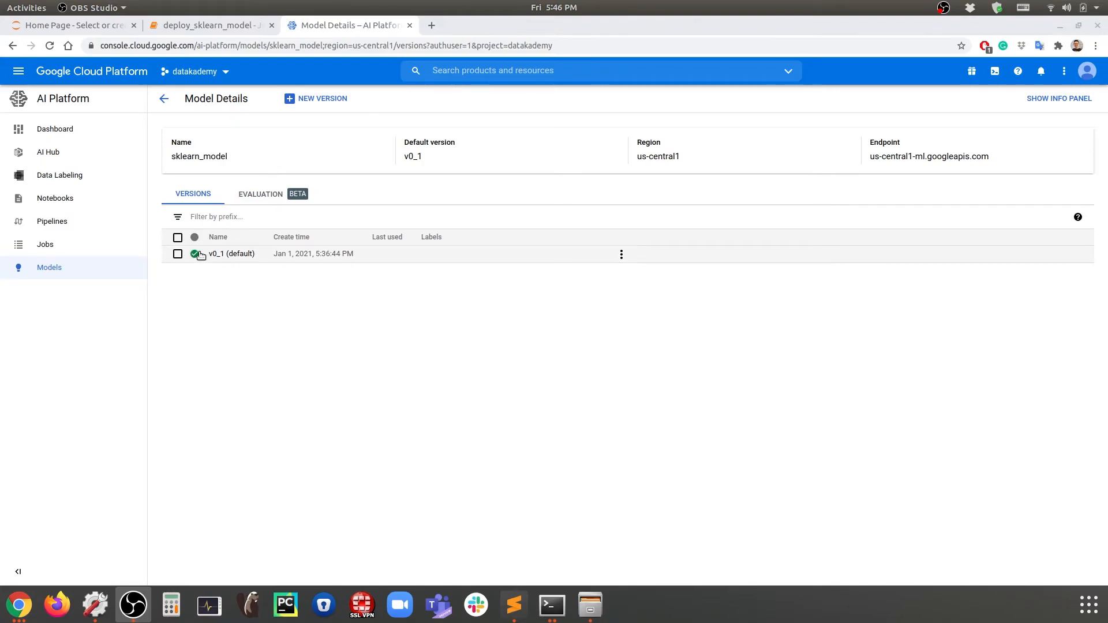
{"action": "mouse_move", "coordinate": [195, 254]}
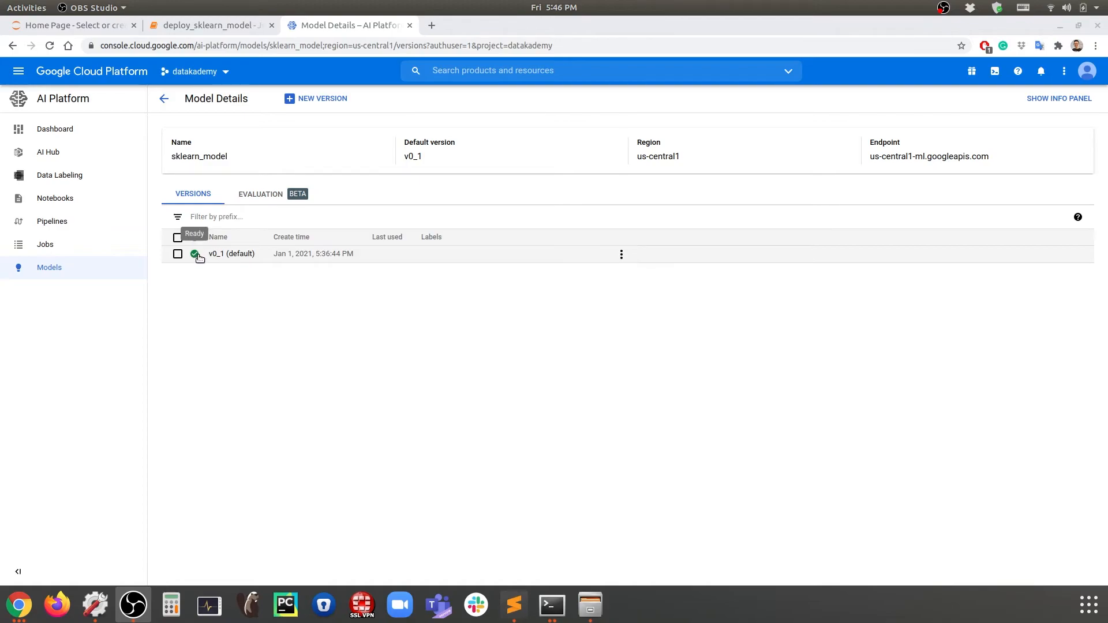
{"action": "mouse_move", "coordinate": [203, 263]}
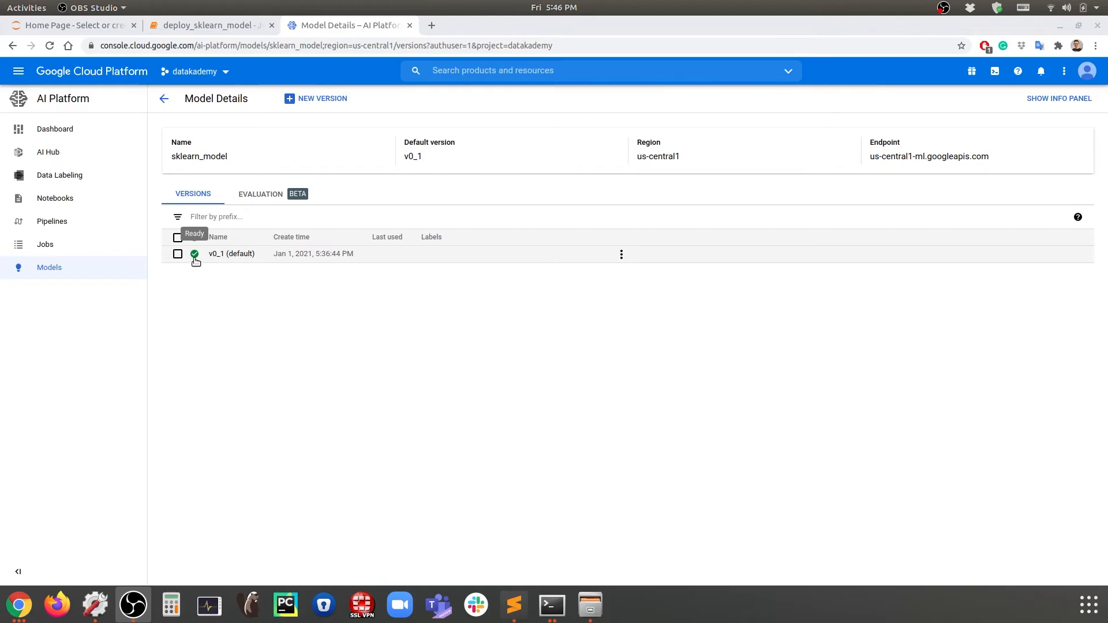
Step: Open v0_1 Version Details and scroll through its performance charts
{"action": "left_click", "coordinate": [230, 253]}
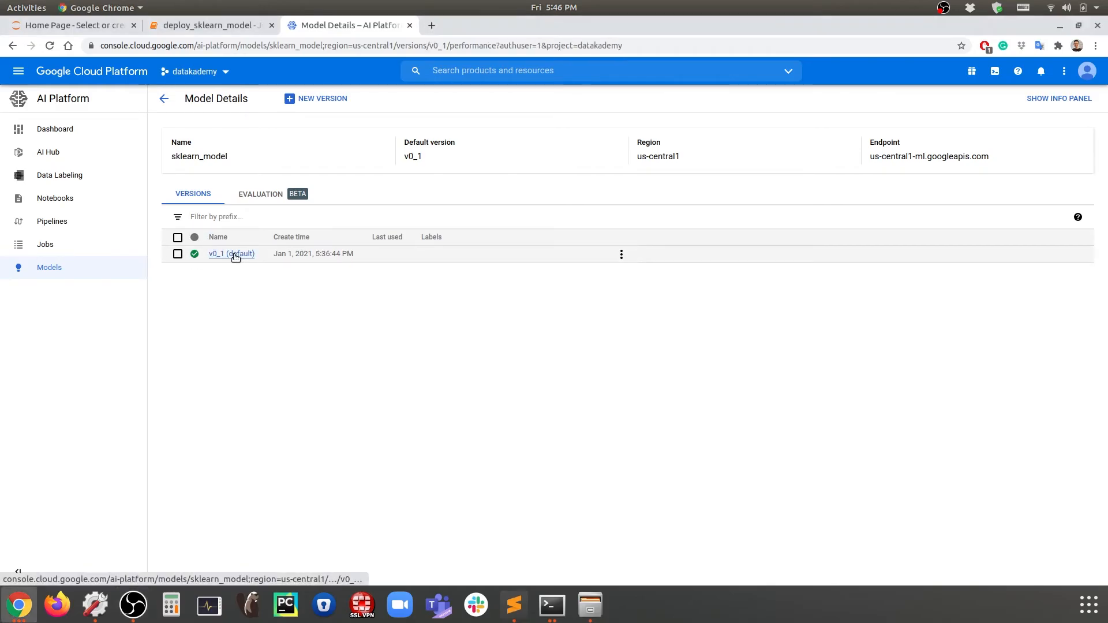
{"action": "left_click", "coordinate": [216, 253]}
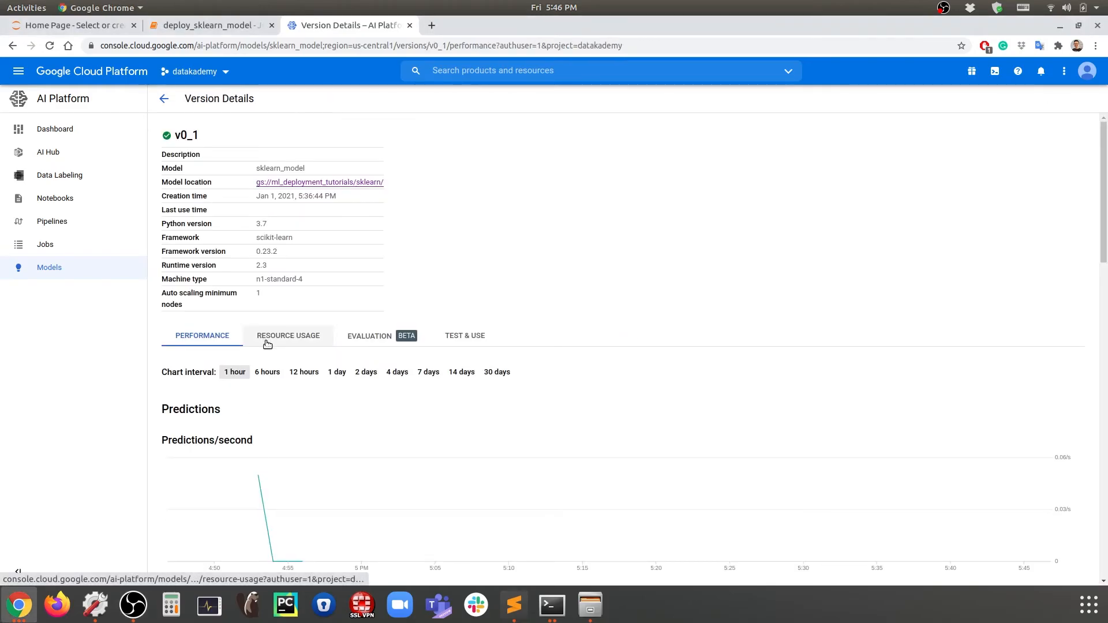
{"action": "scroll", "scroll_direction": "down", "scroll_amount": 3}
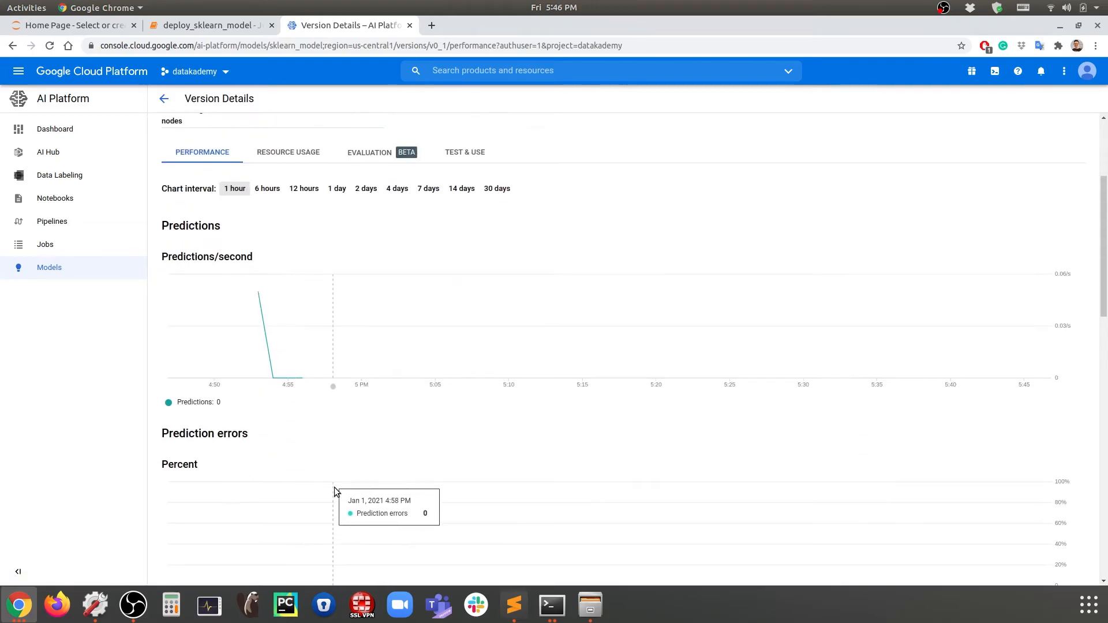
{"action": "scroll", "scroll_direction": "down", "scroll_amount": 3}
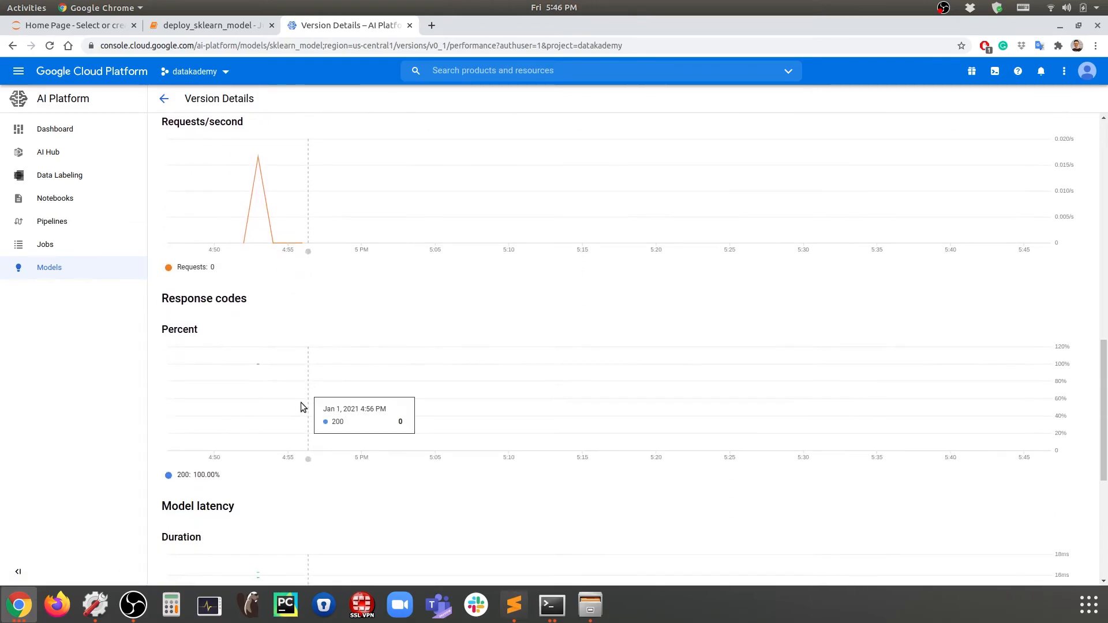
{"action": "scroll", "scroll_direction": "up", "scroll_amount": 3}
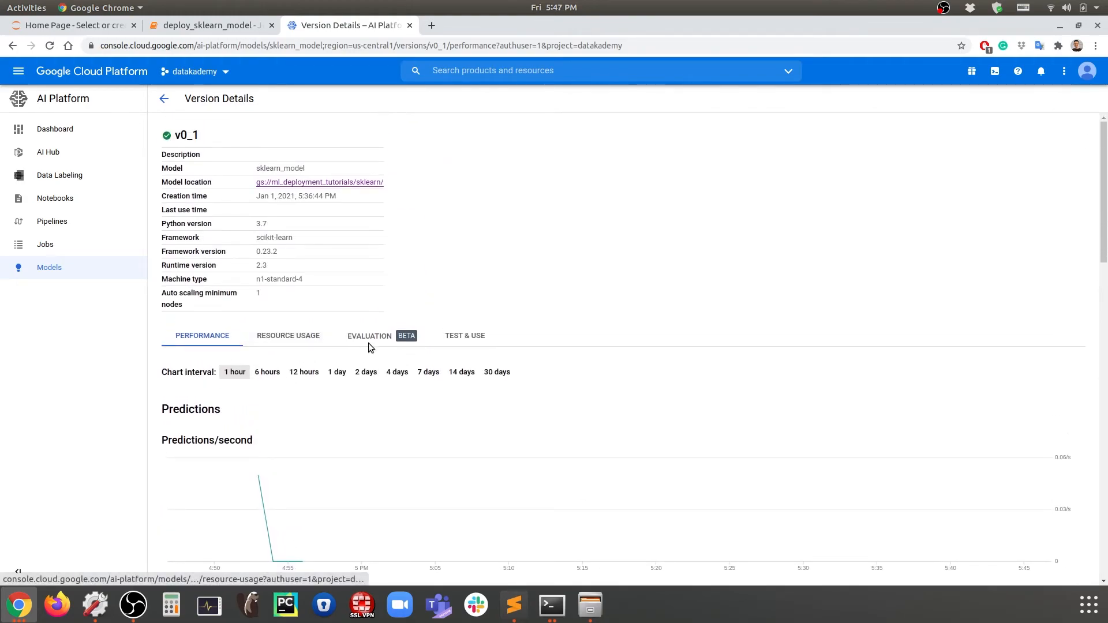
Step: Open v0_1's Test & Use sample input box and switch to the notebook with prepared JSON
{"action": "left_click", "coordinate": [464, 335]}
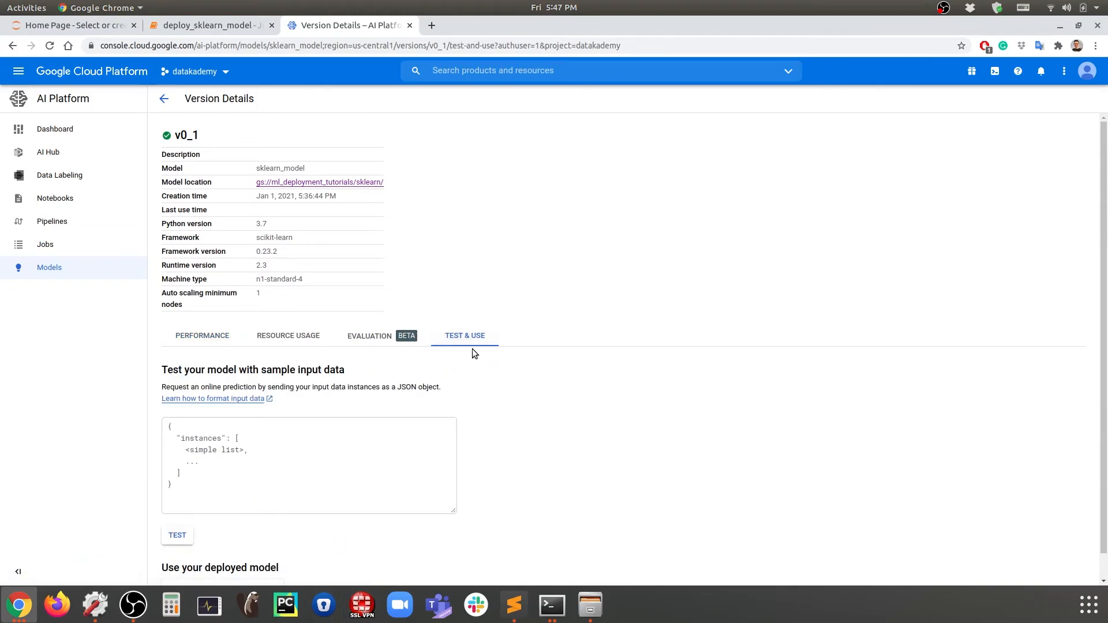
{"action": "scroll", "scroll_direction": "down", "scroll_amount": 3}
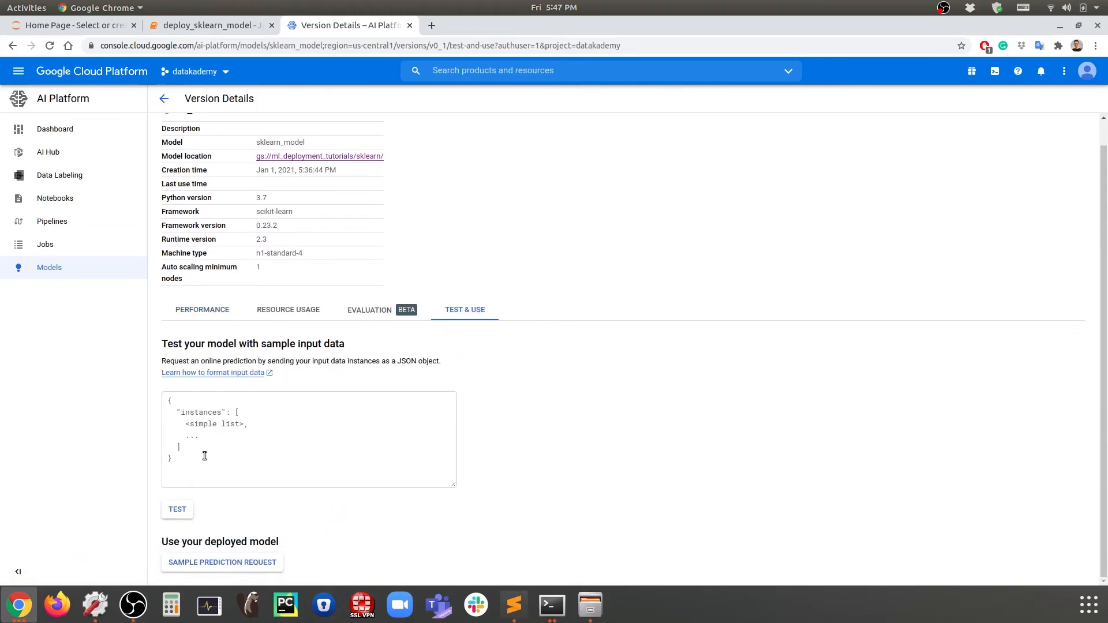
{"action": "left_click", "coordinate": [204, 456]}
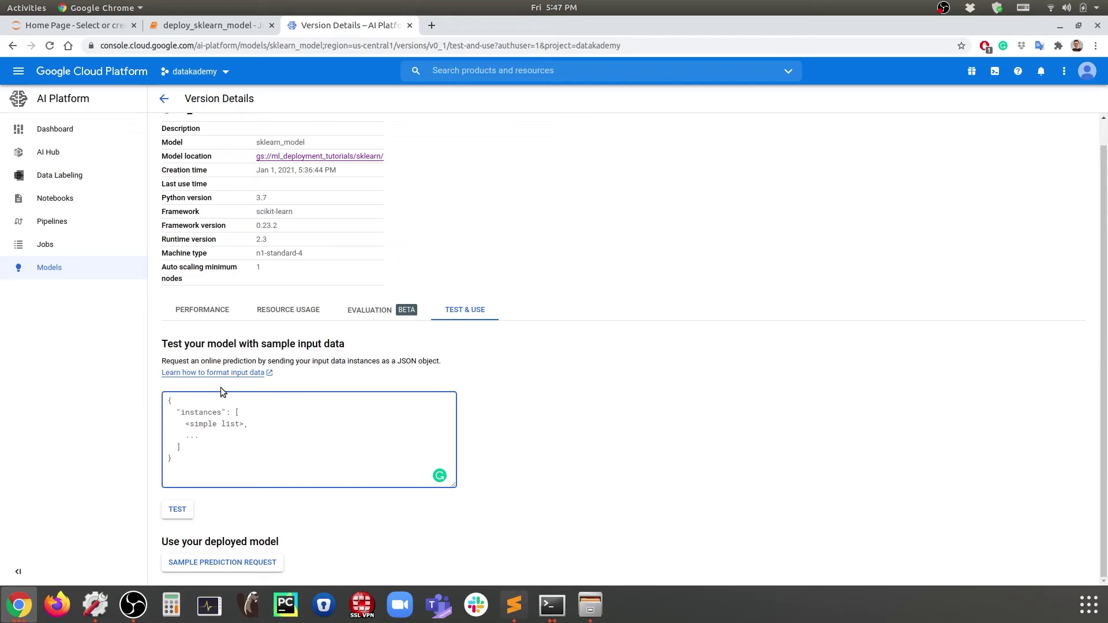
{"action": "left_click", "coordinate": [169, 399]}
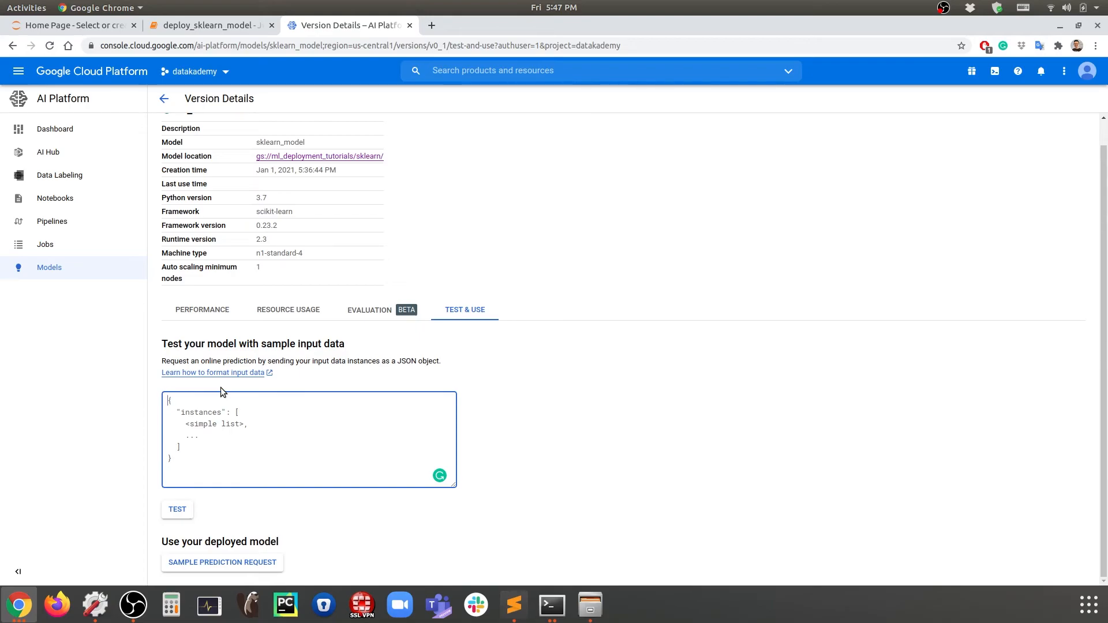
{"action": "mouse_move", "coordinate": [371, 134]}
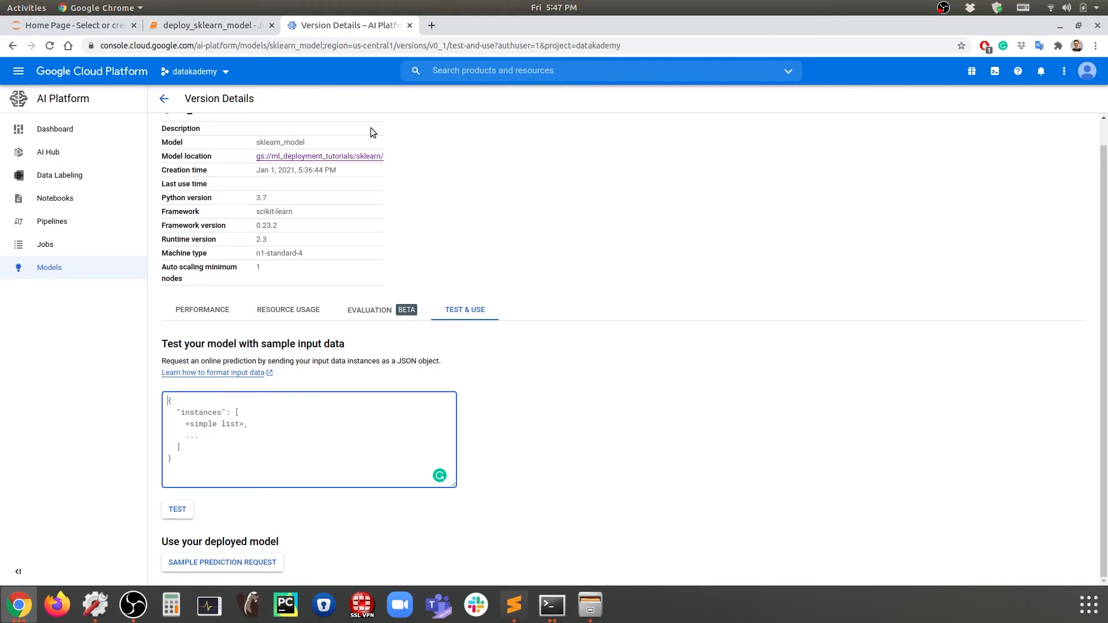
{"action": "left_click", "coordinate": [208, 26]}
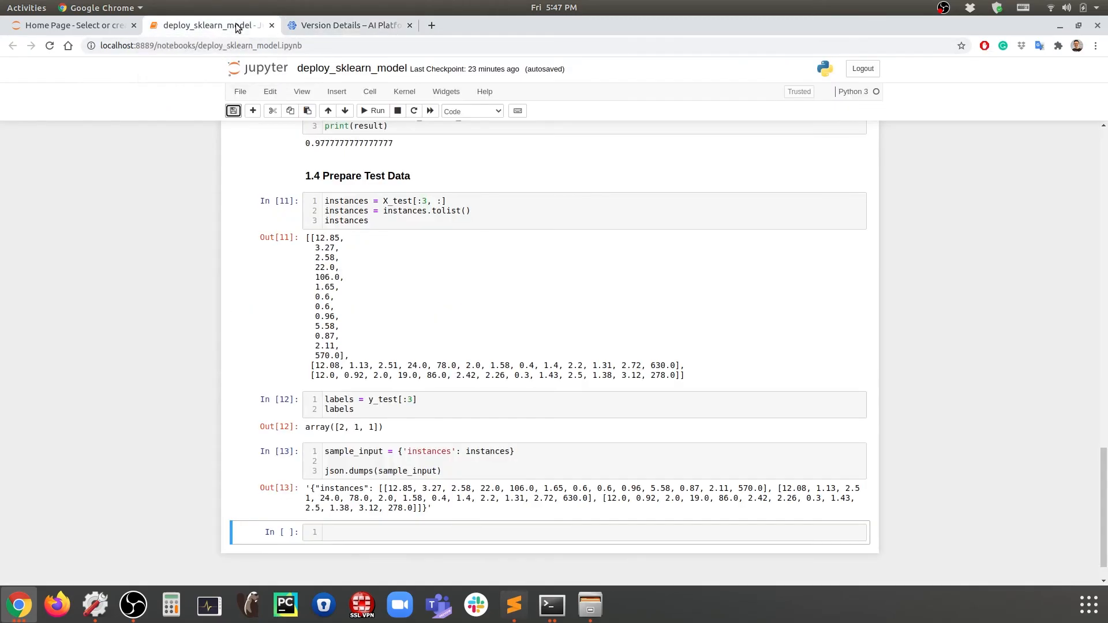
{"action": "mouse_move", "coordinate": [427, 510]}
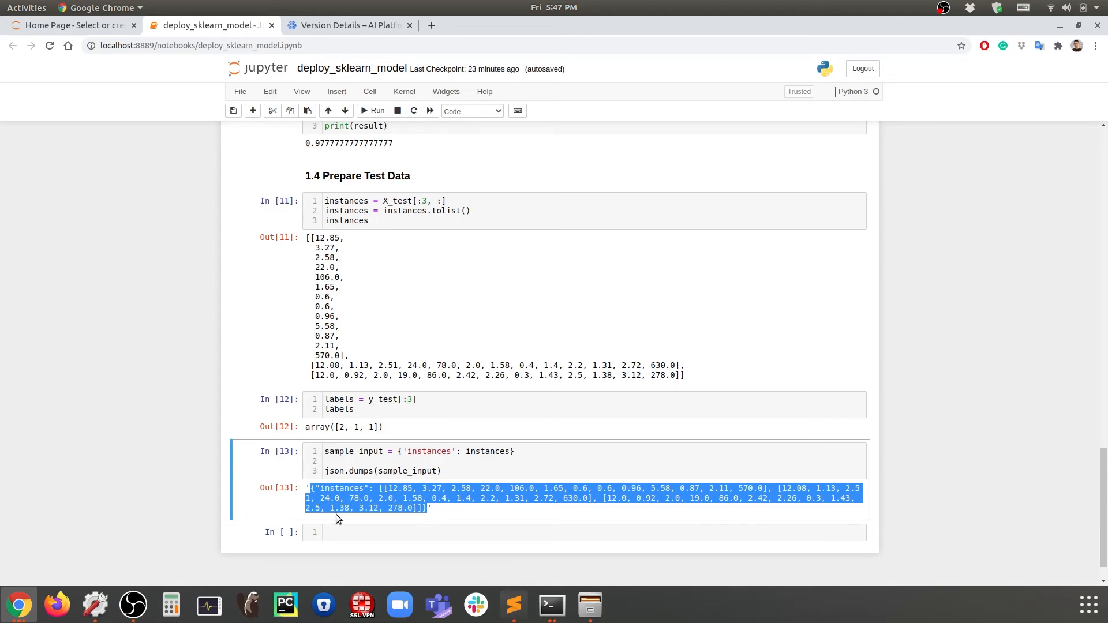
Step: Replace the console's sample test input with the notebook's Out[13] JSON of three instances
{"action": "left_click", "coordinate": [346, 26]}
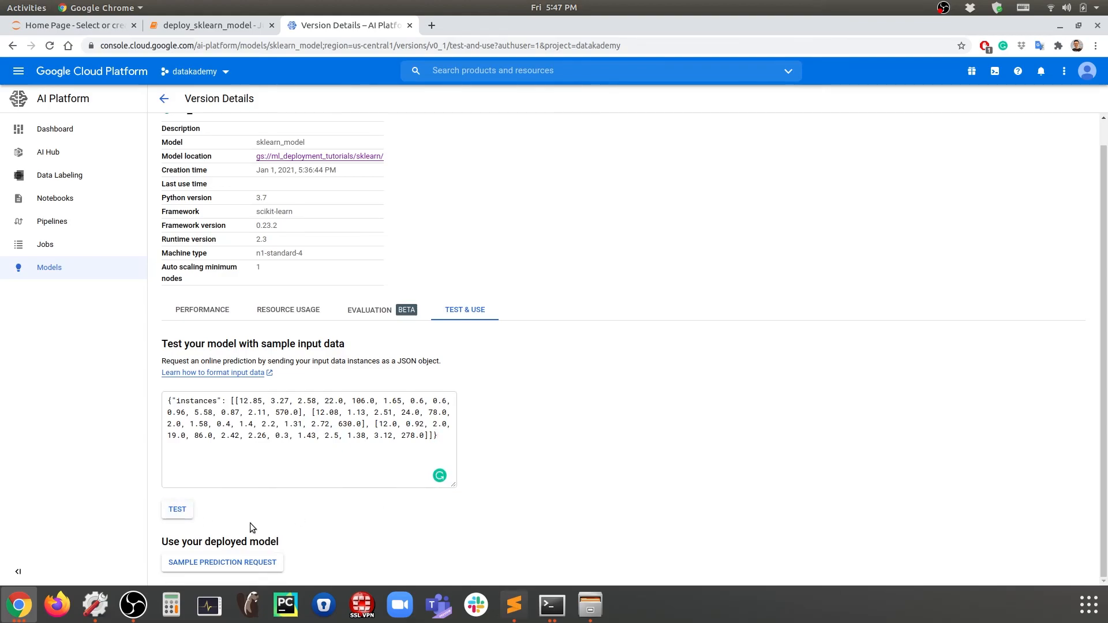
Step: Run the v0_1 online prediction, getting 2, 1, 1, and return to the notebook to compare labels
{"action": "left_click", "coordinate": [178, 509]}
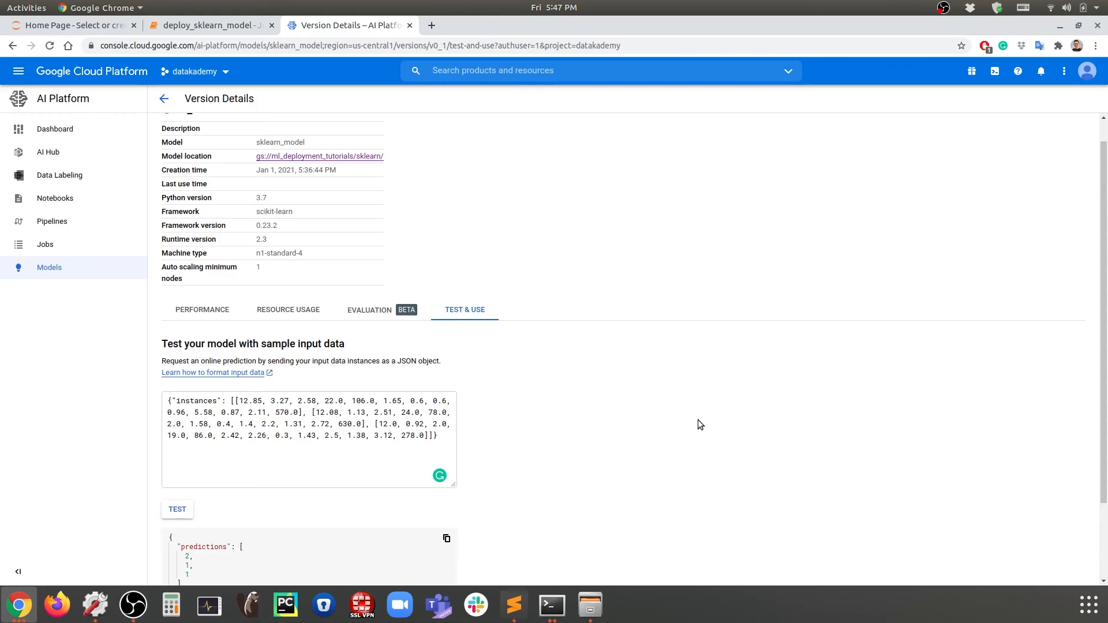
{"action": "scroll", "scroll_direction": "down", "scroll_amount": 3}
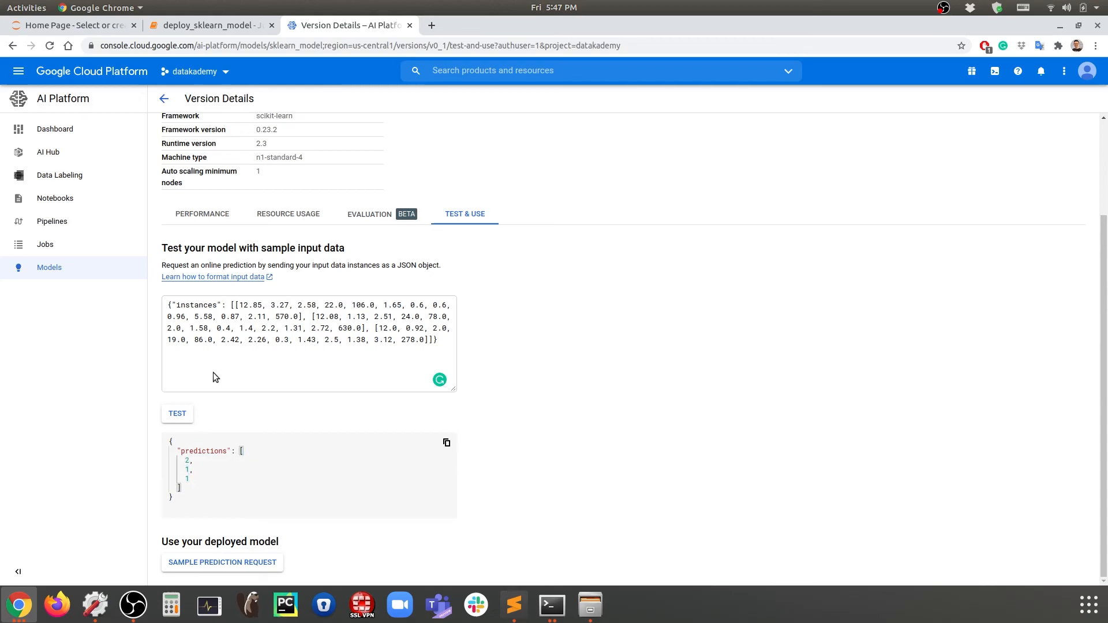
{"action": "left_click", "coordinate": [208, 26]}
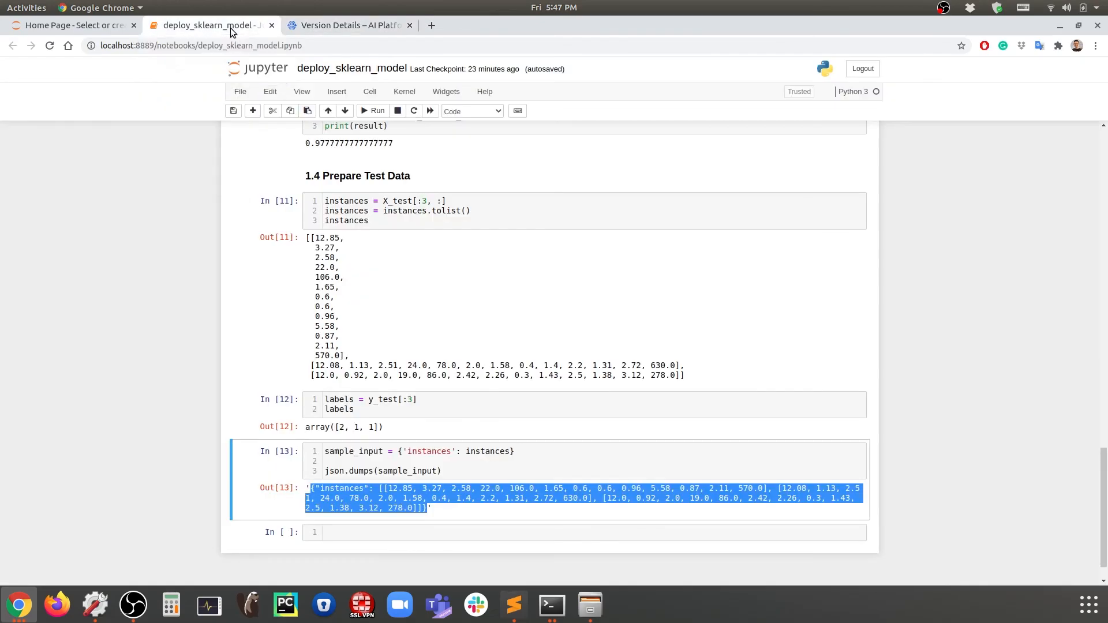